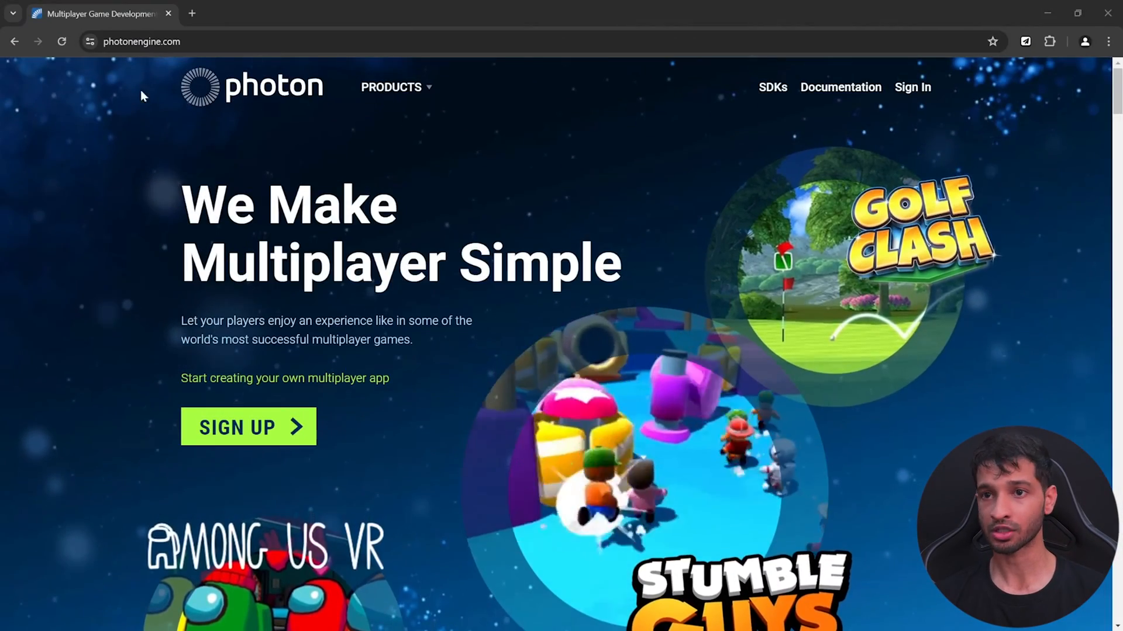
- Sign in to Photon Engine and open the Photon Cloud apps Dashboard
left_click(913, 87)
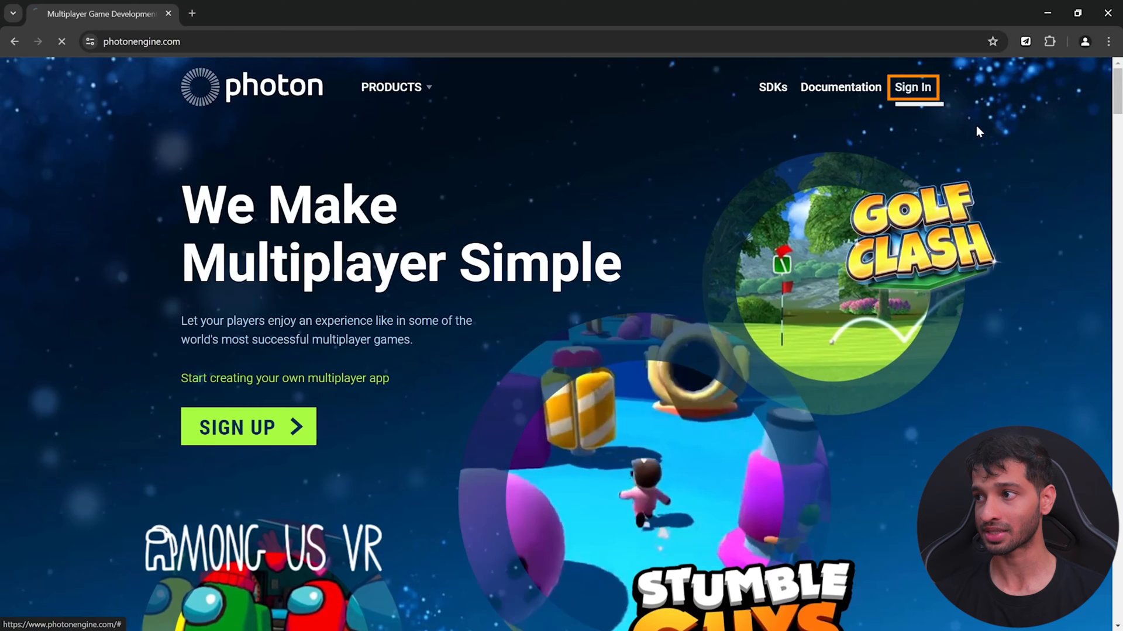
left_click(913, 87)
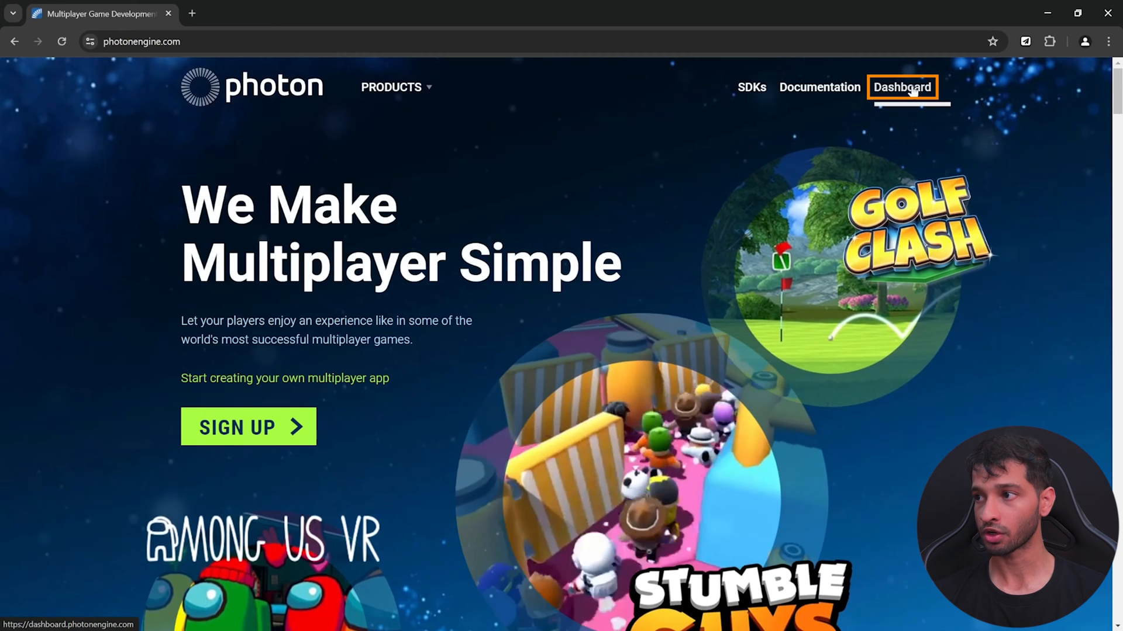
left_click(902, 87)
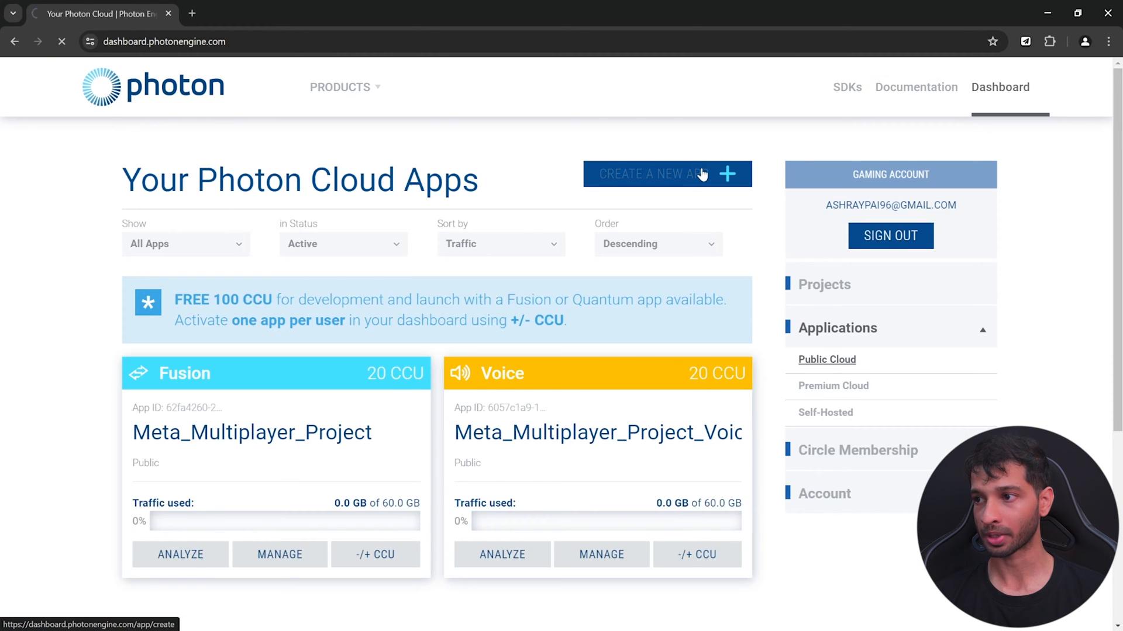
- Create a Fusion 2 app named Meta_Multiplayer
left_click(667, 173)
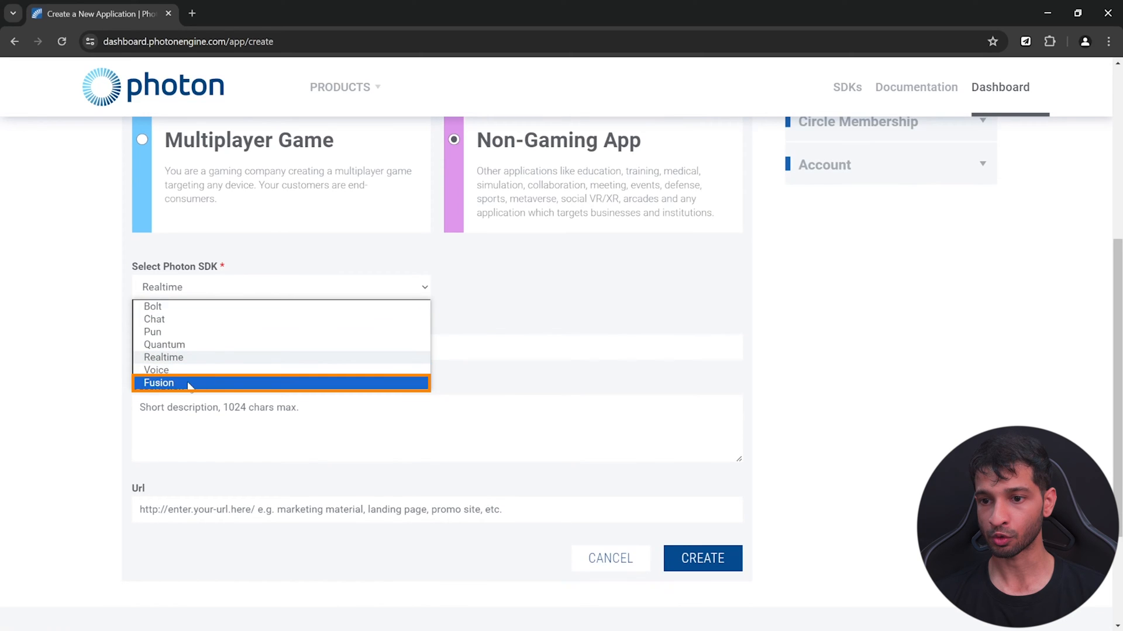
left_click(158, 383)
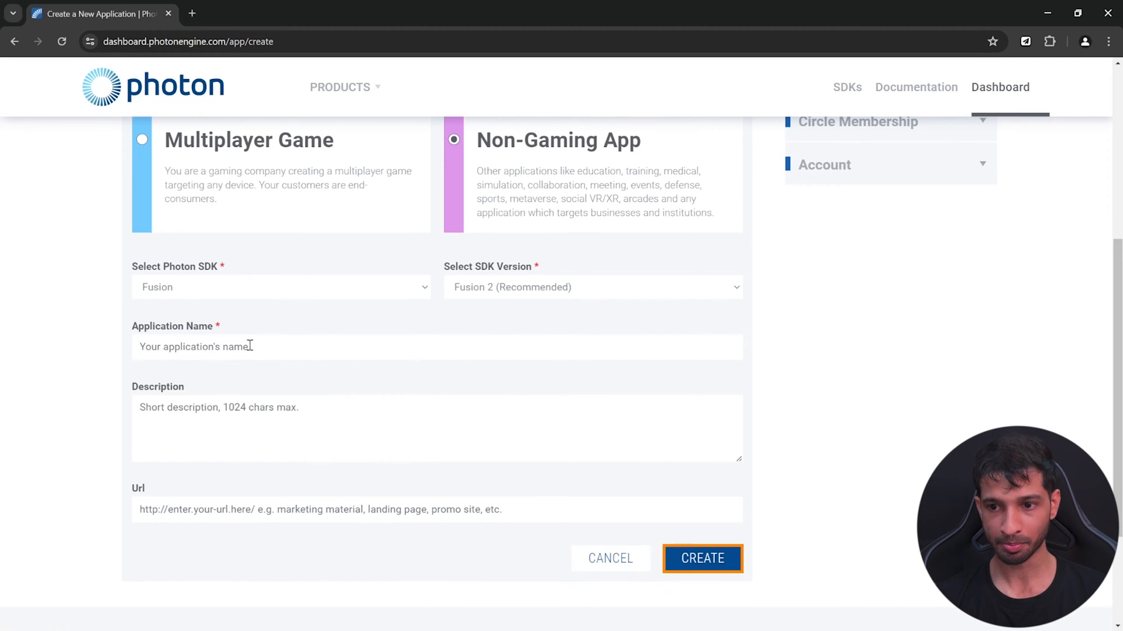
left_click(702, 559)
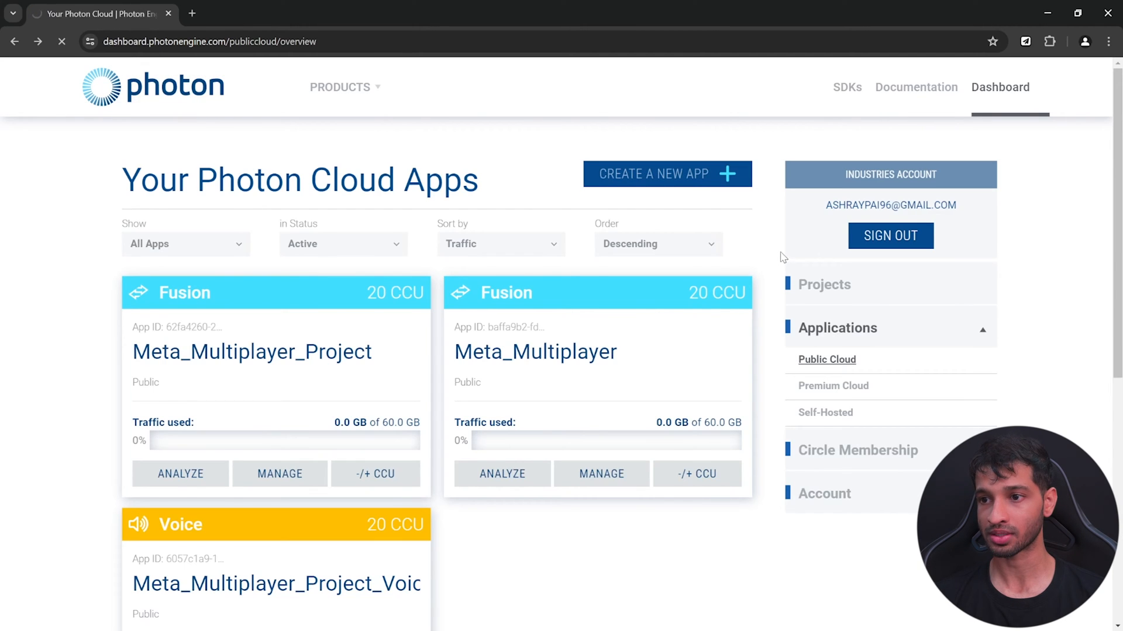
left_click(667, 173)
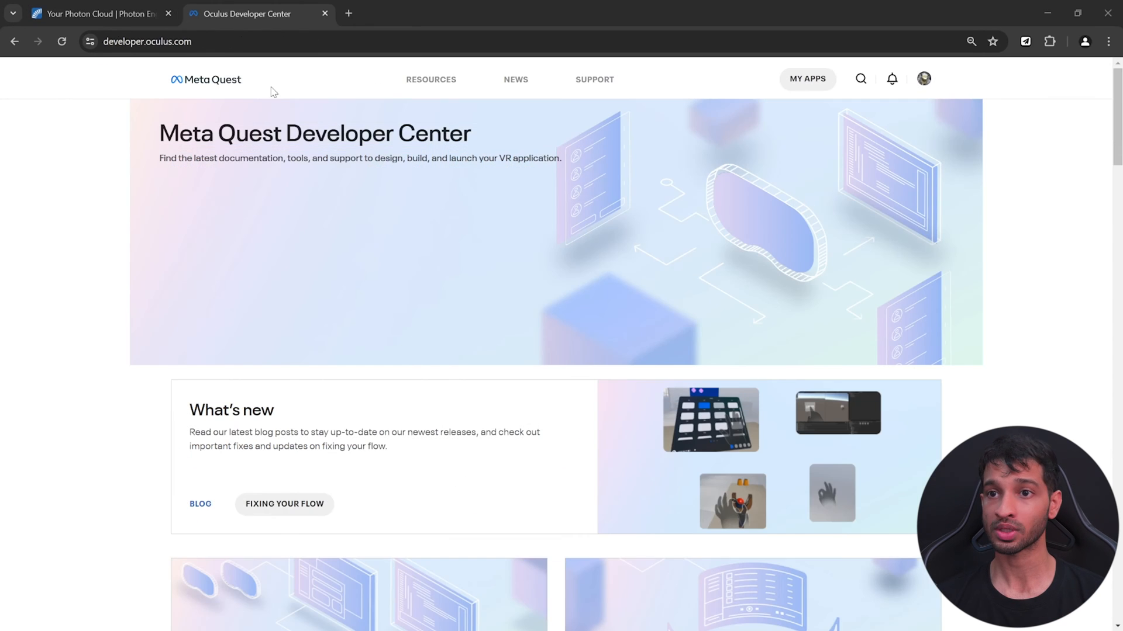
mouse_move(917, 158)
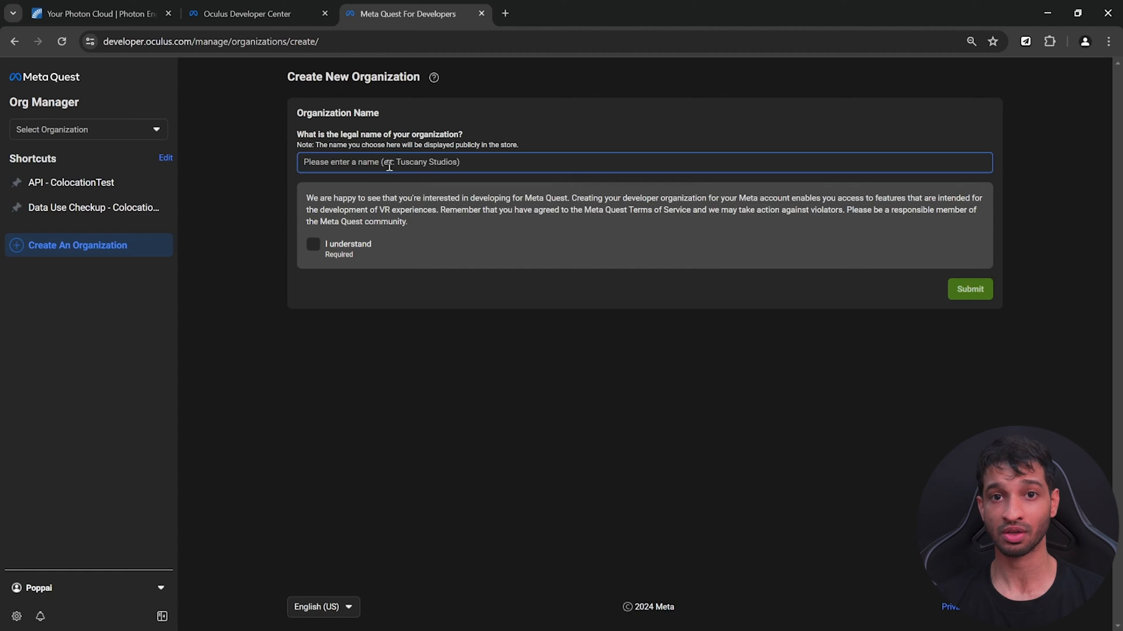
mouse_move(976, 331)
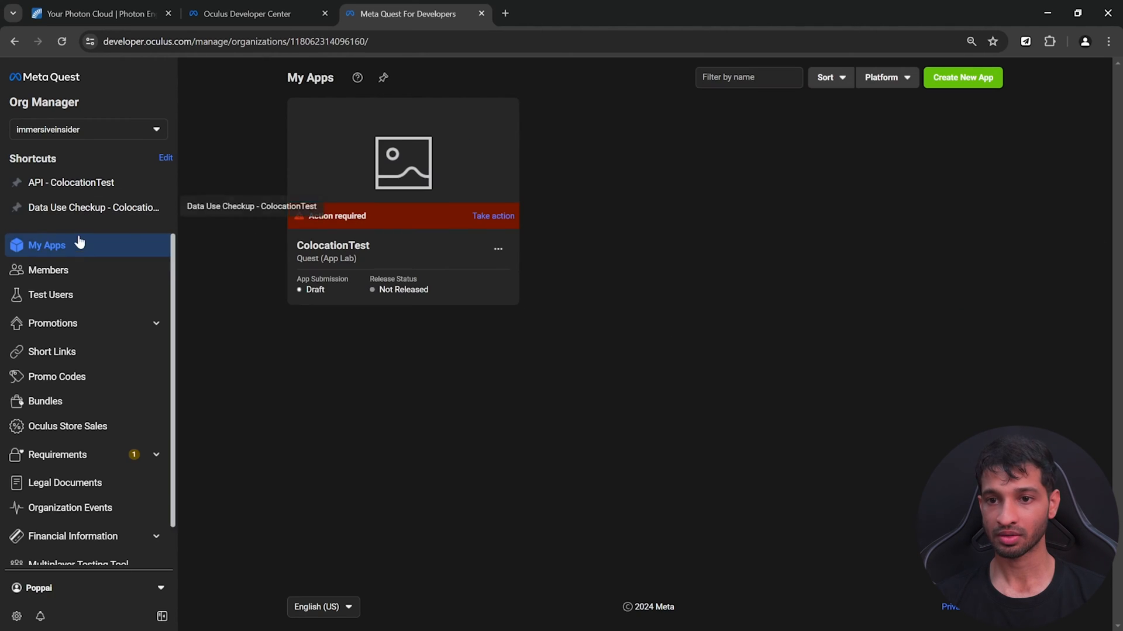
- Create the Meta_Multiplayer App Lab app and open its API credentials page
left_click(962, 78)
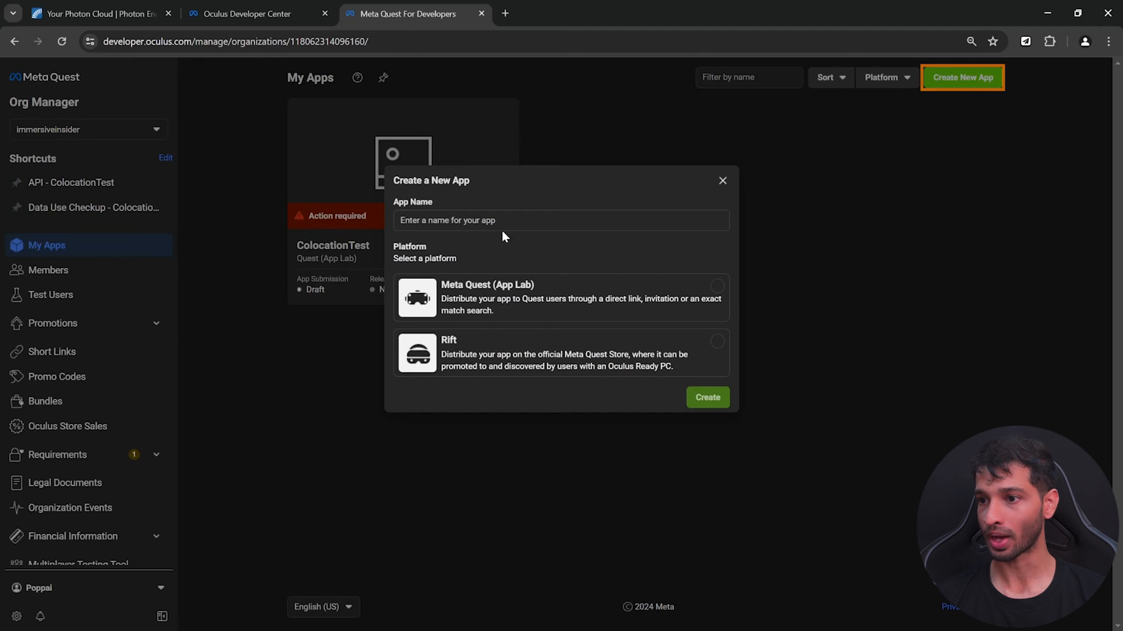
type("Meta_Multiplayer")
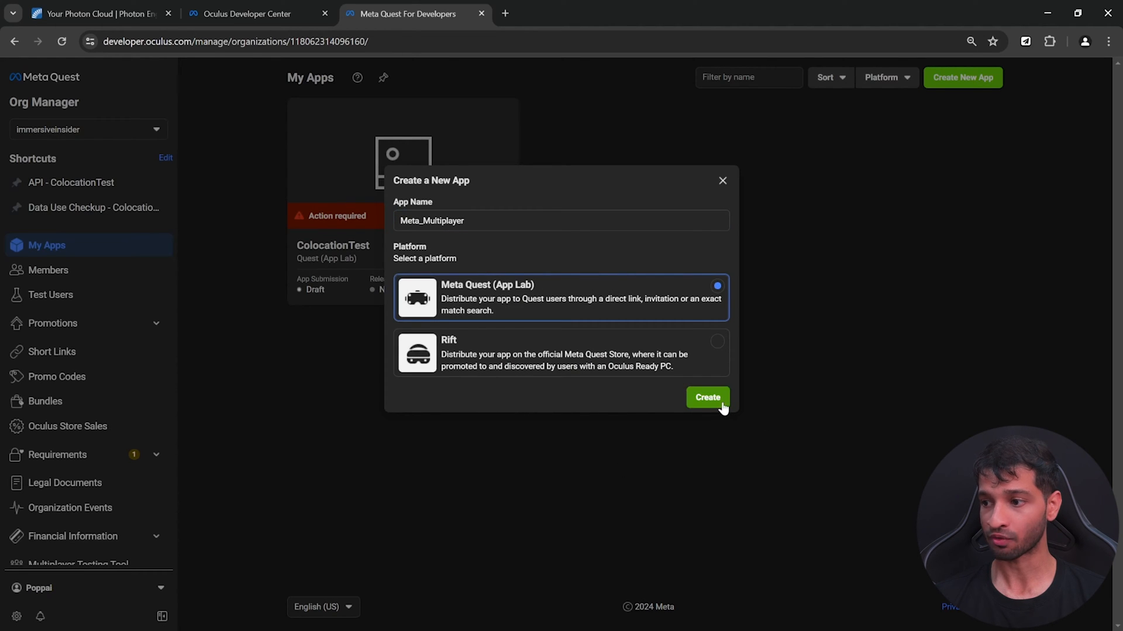
left_click(707, 398)
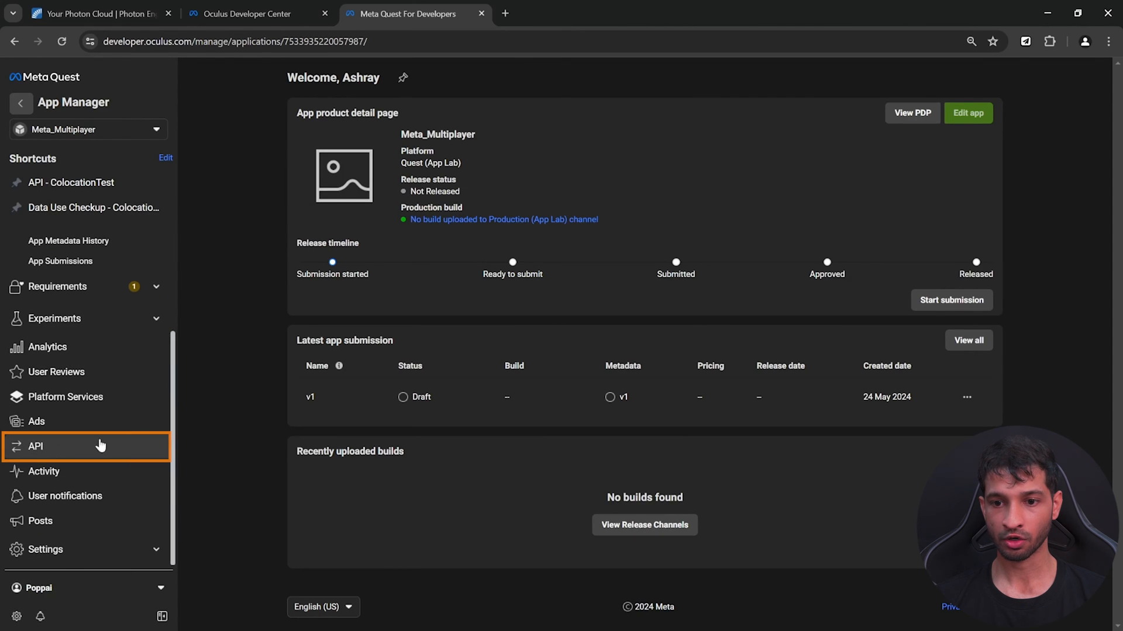
left_click(36, 447)
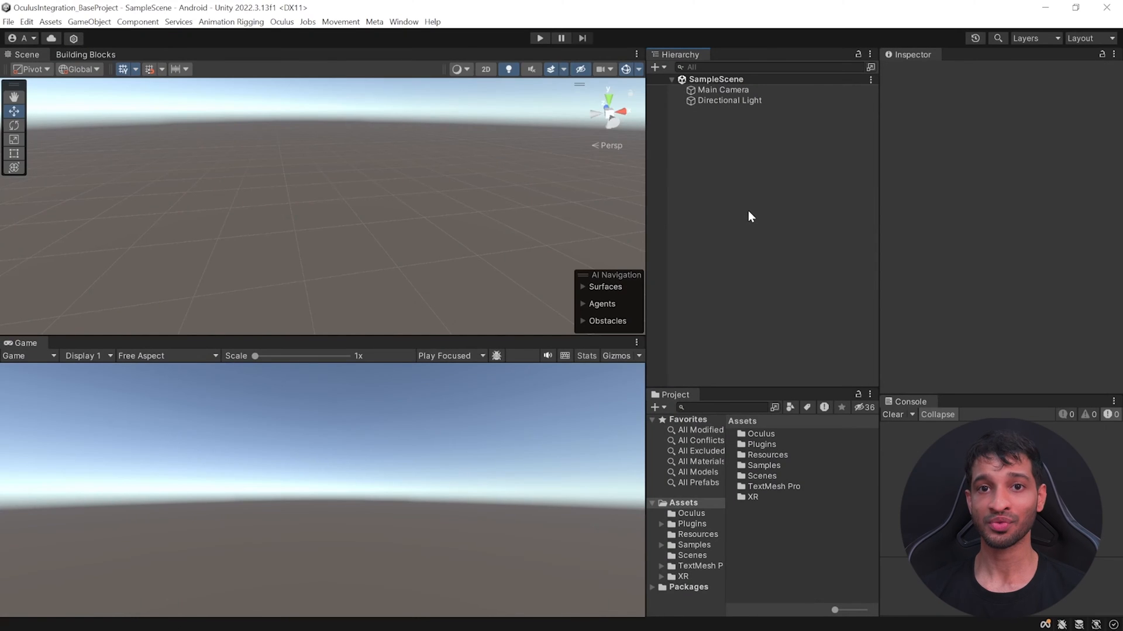
- Open Window > Package Manager to review the installed Meta XR packages
left_click(403, 22)
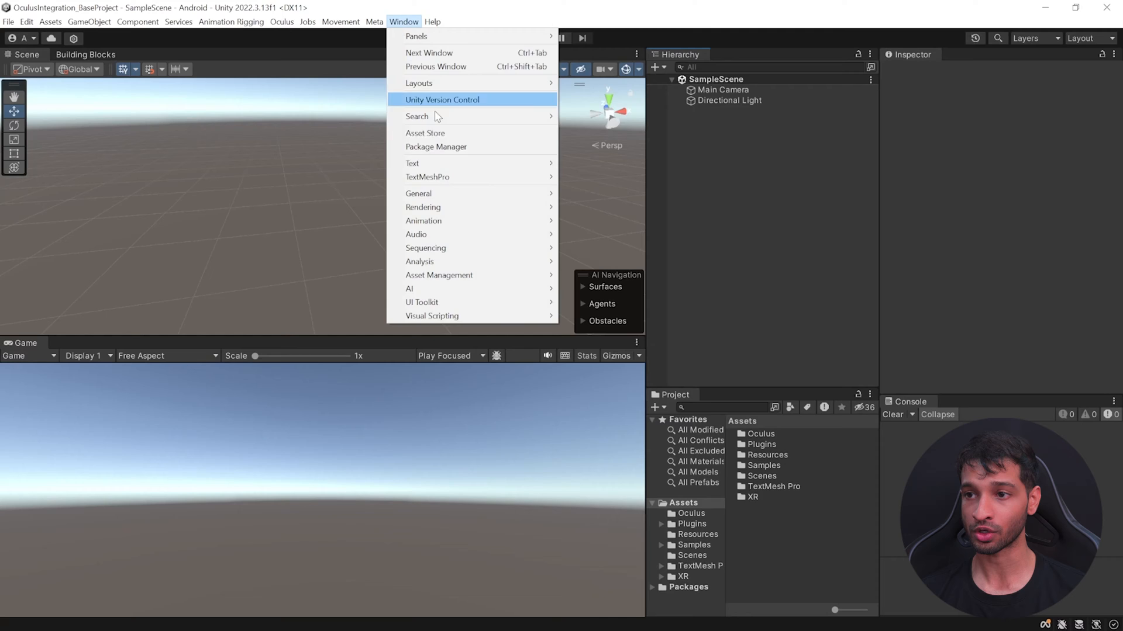
left_click(436, 147)
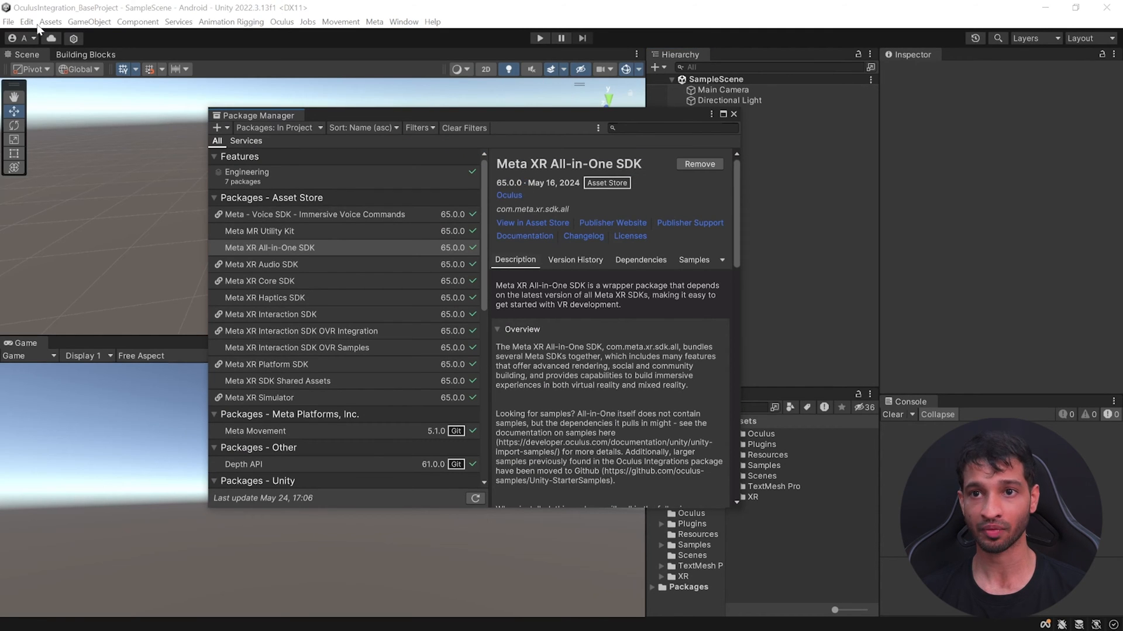
left_click(28, 22)
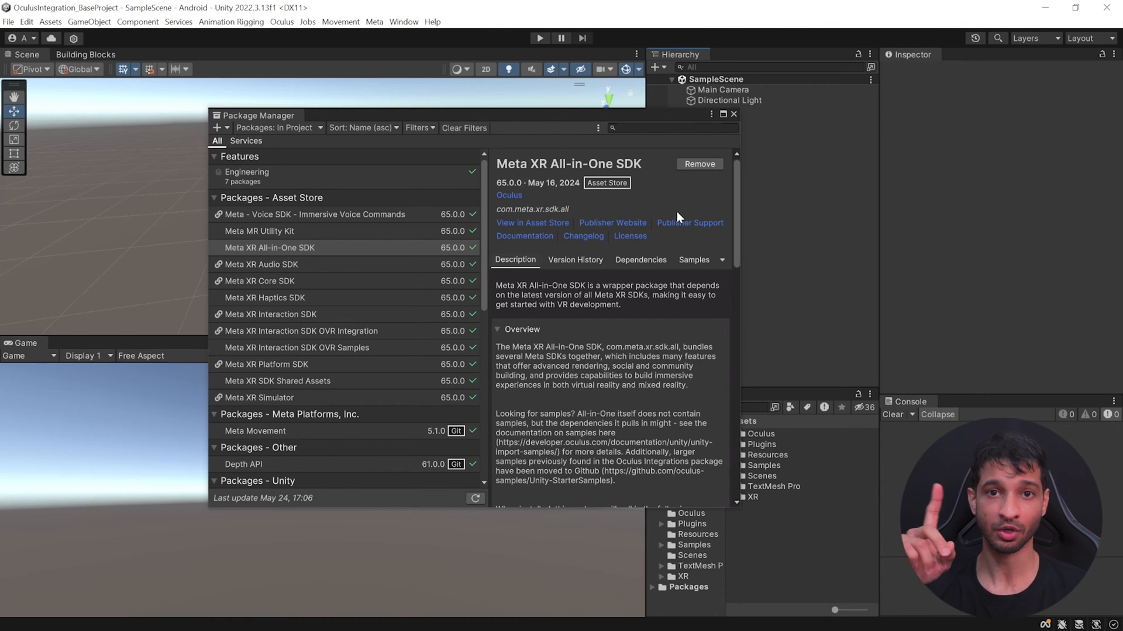
- Send the free Photon Fusion asset from the Asset Store into the Unity editor
left_click(733, 113)
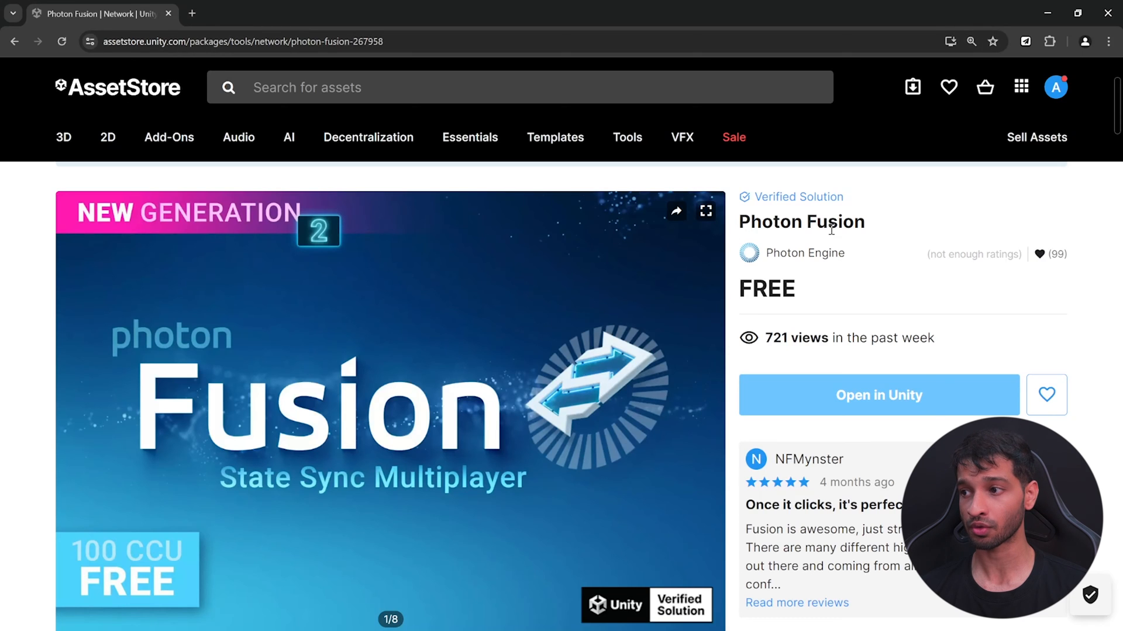
left_click(879, 395)
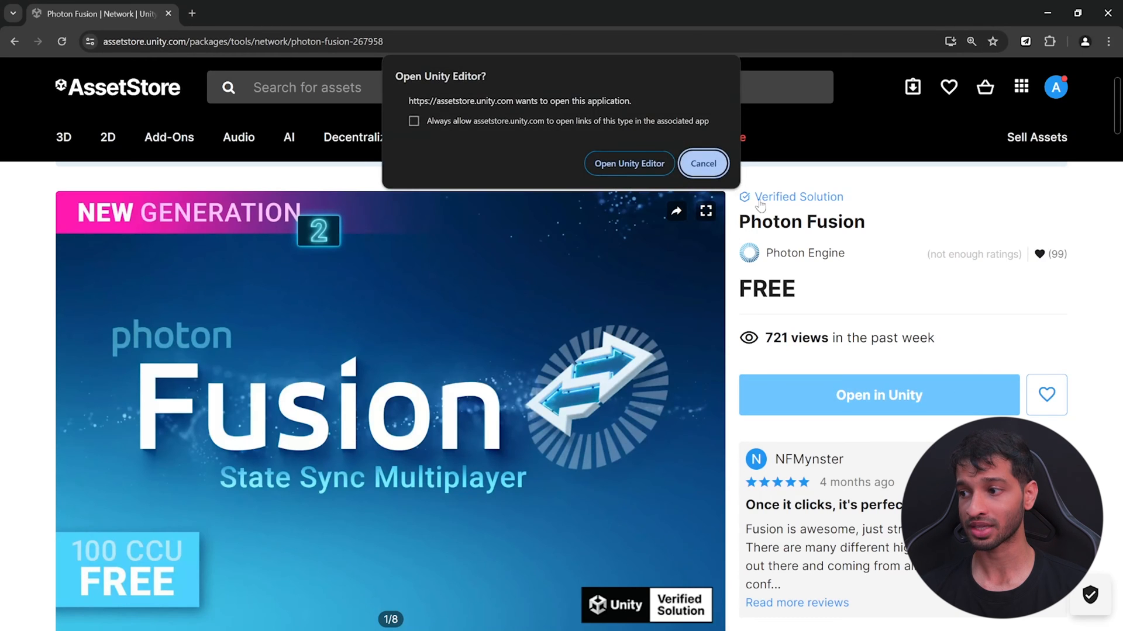
left_click(629, 163)
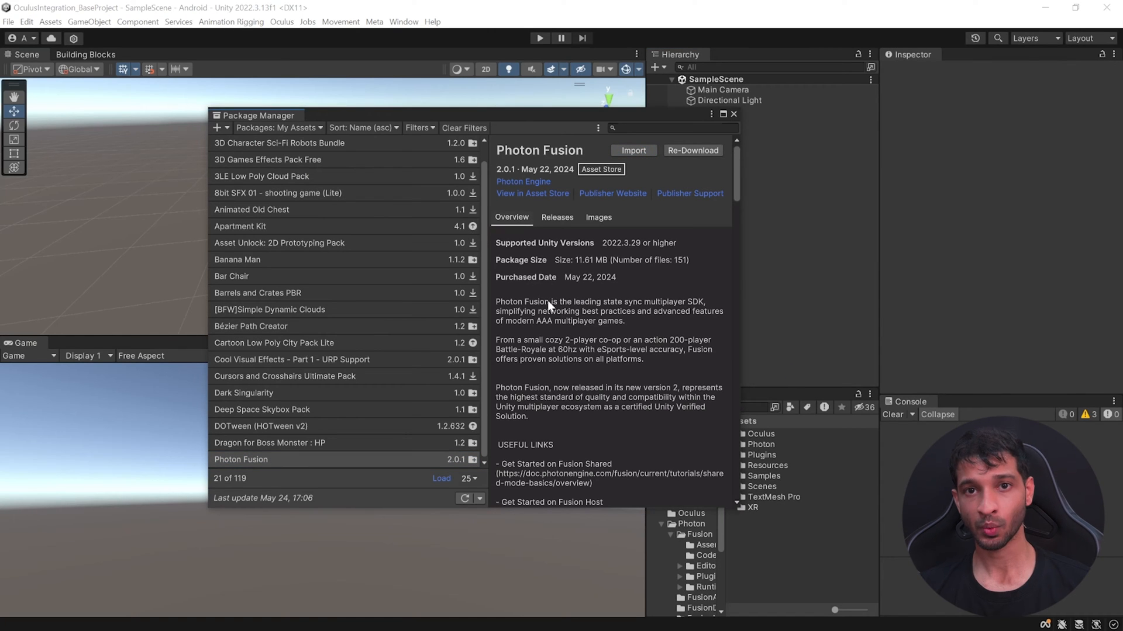
- Add com.meta.xr.sdk.avatars by name and import the Meta Avatars SDK sample assets
left_click(218, 128)
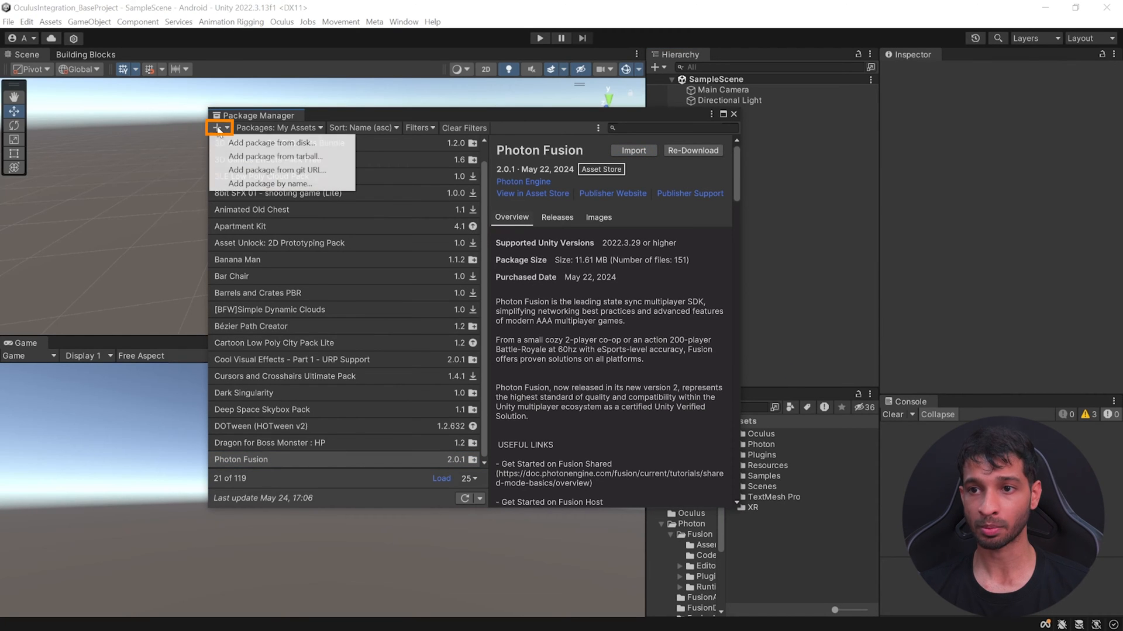
left_click(270, 183)
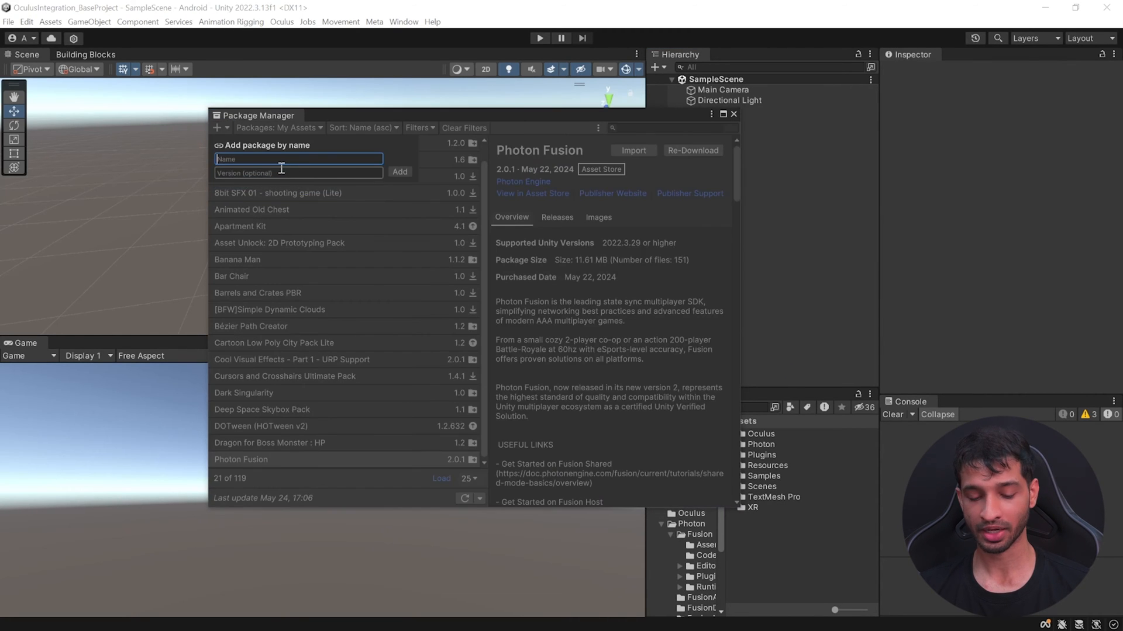
type("com.meta.xr.sdk.avatars")
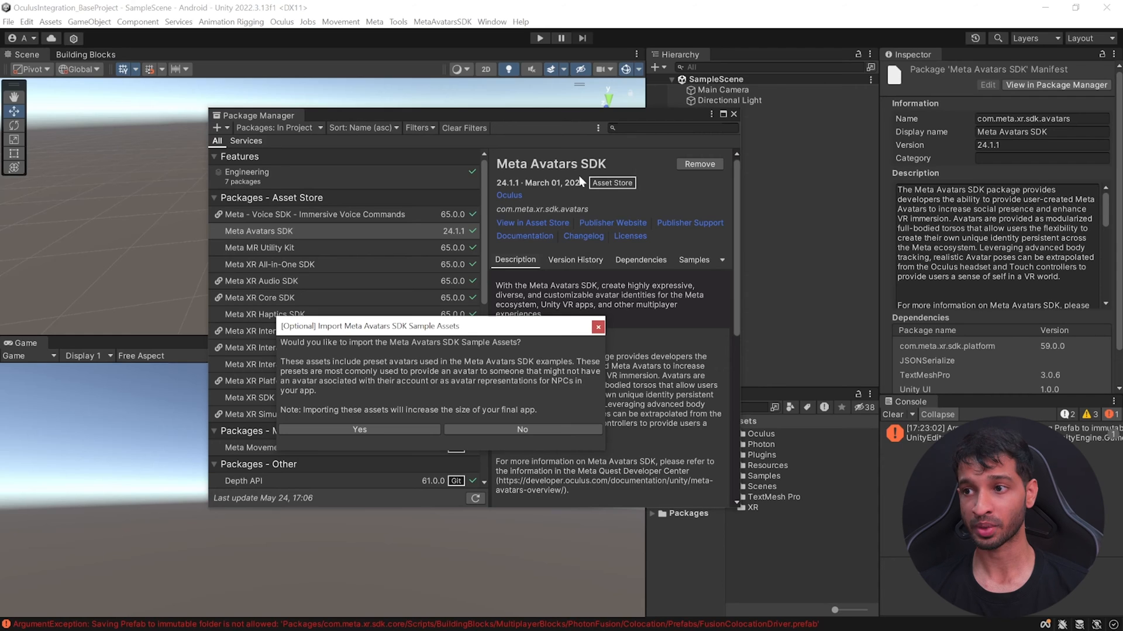
mouse_move(424, 404)
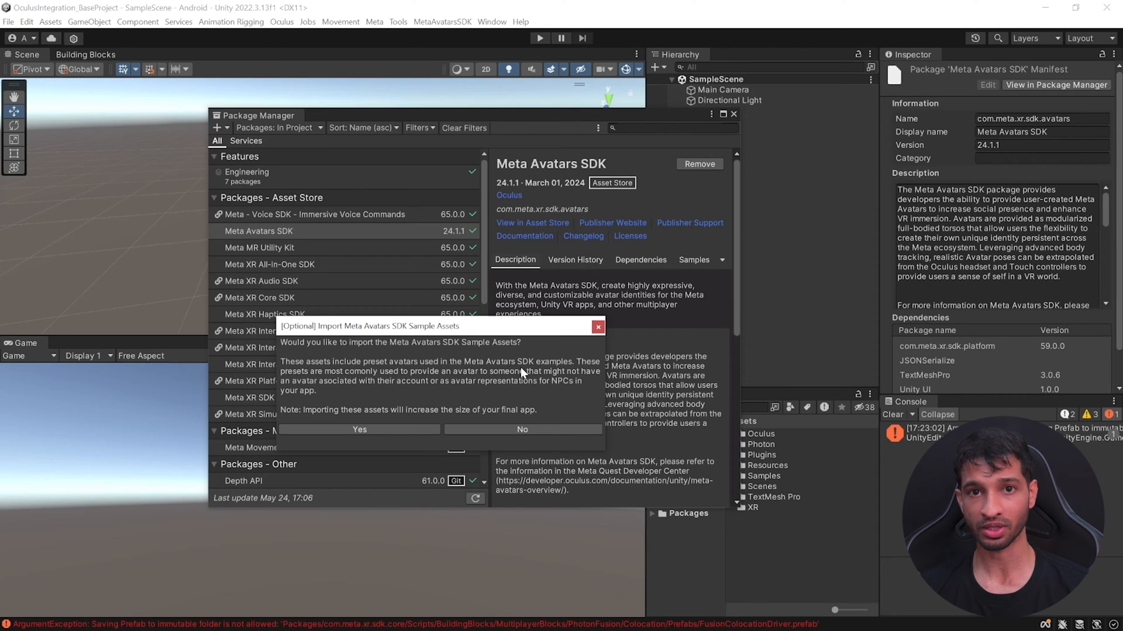
left_click(359, 430)
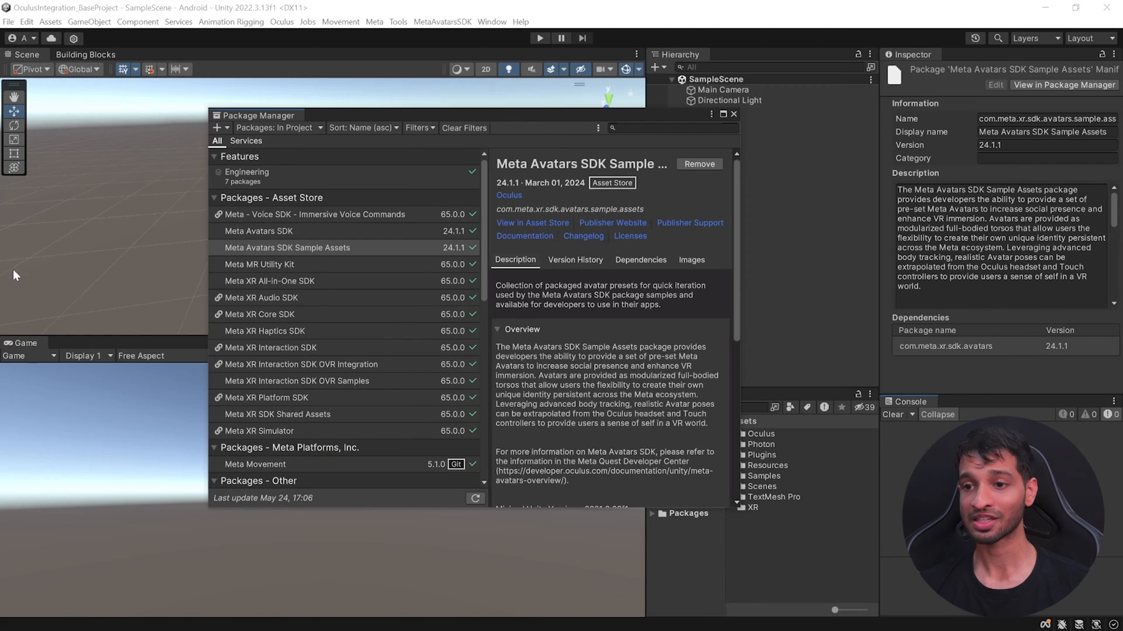
mouse_move(280, 261)
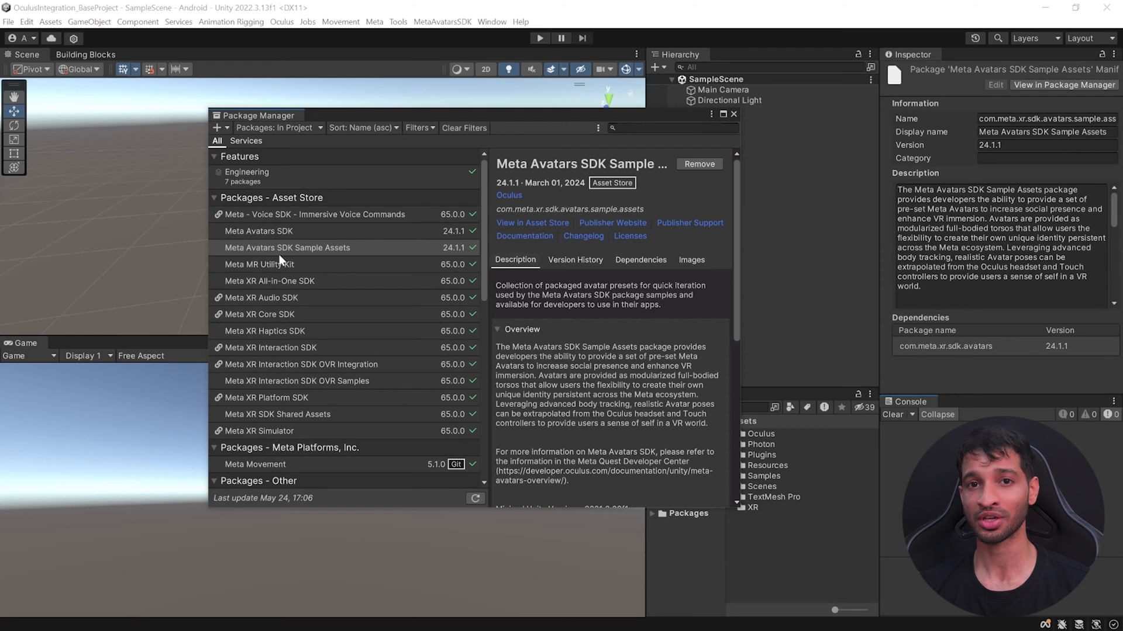
mouse_move(389, 247)
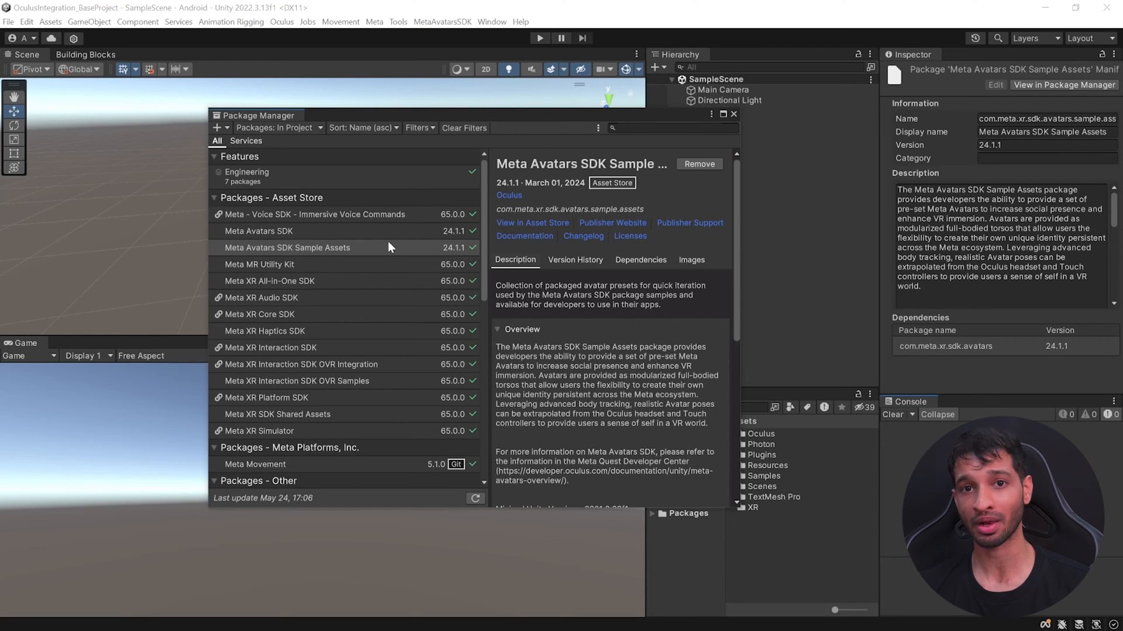
mouse_move(365, 259)
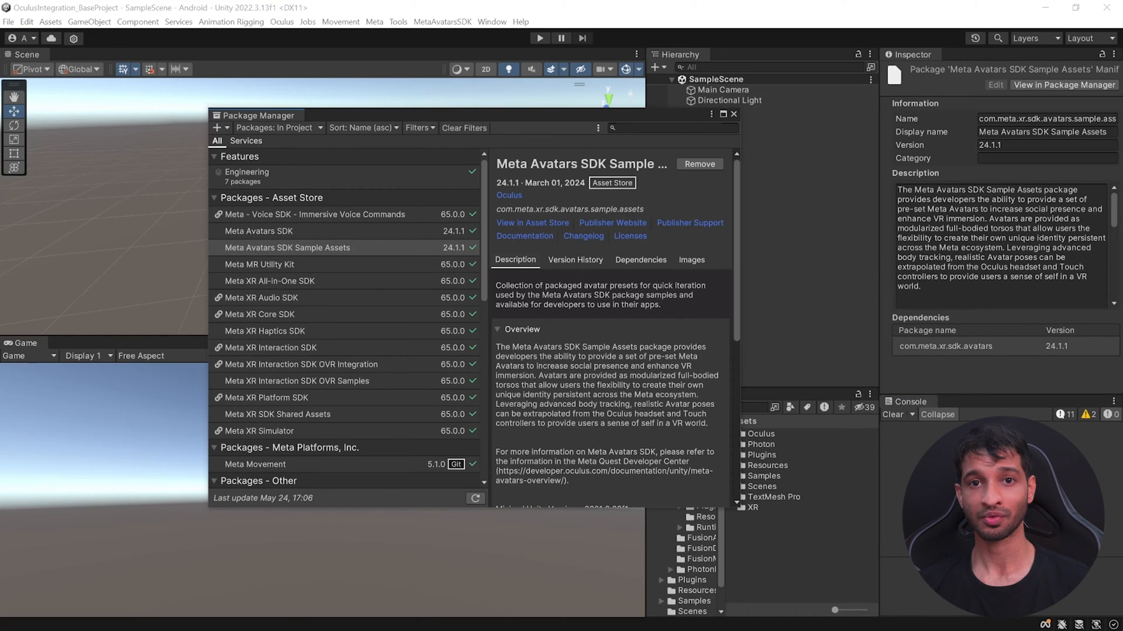
- Switch to the Photon Voice 2 Asset Store page and send it to Unity
left_click(287, 247)
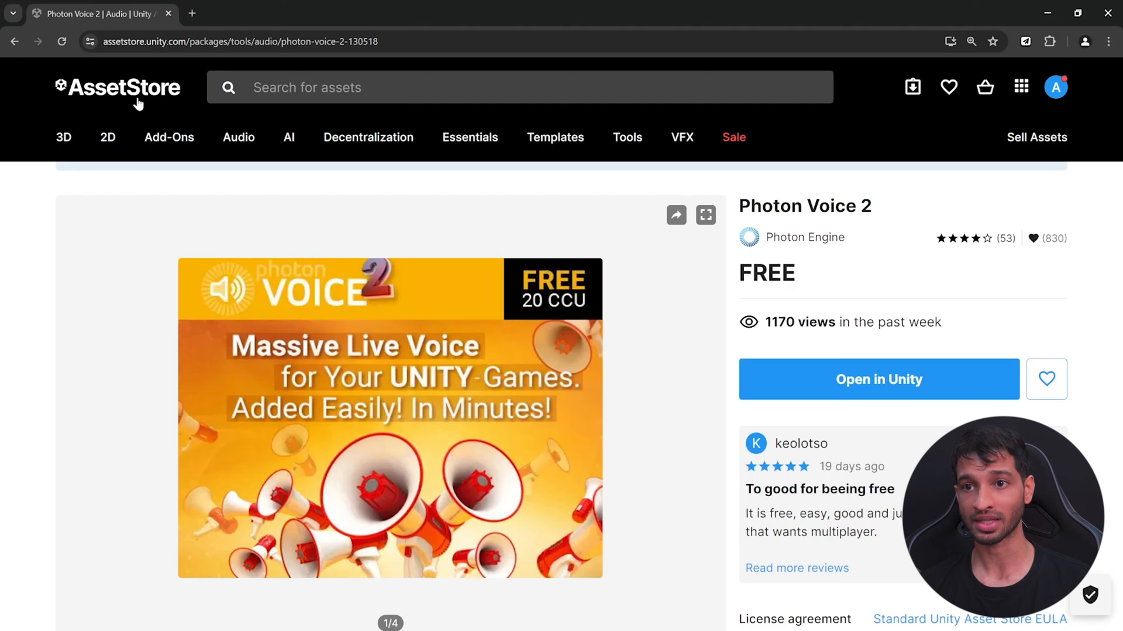
mouse_move(971, 379)
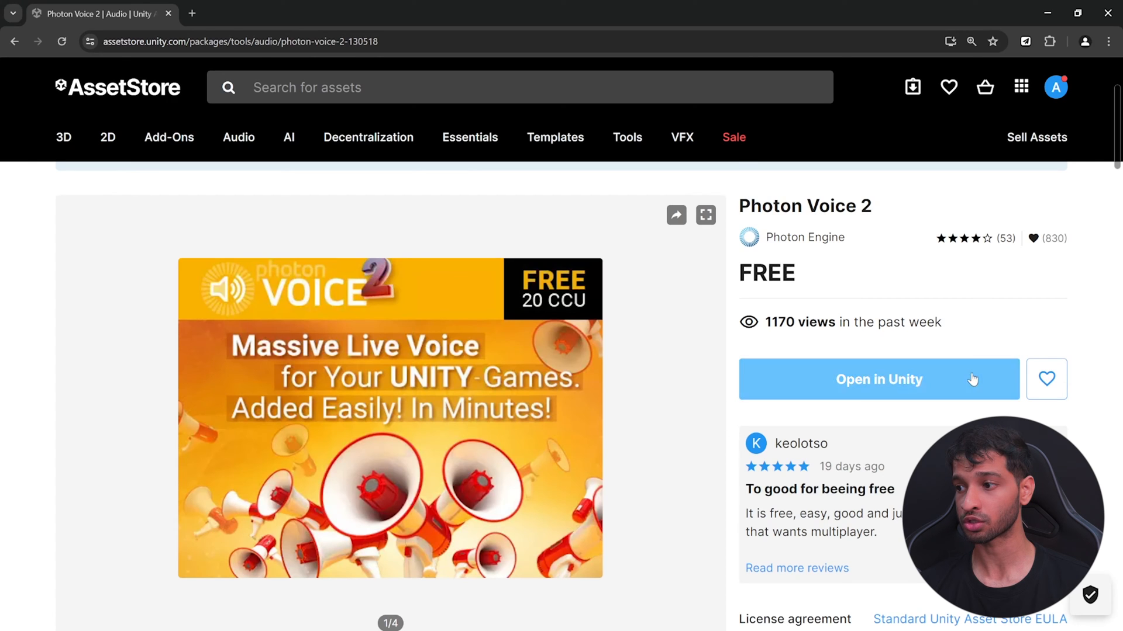
left_click(879, 379)
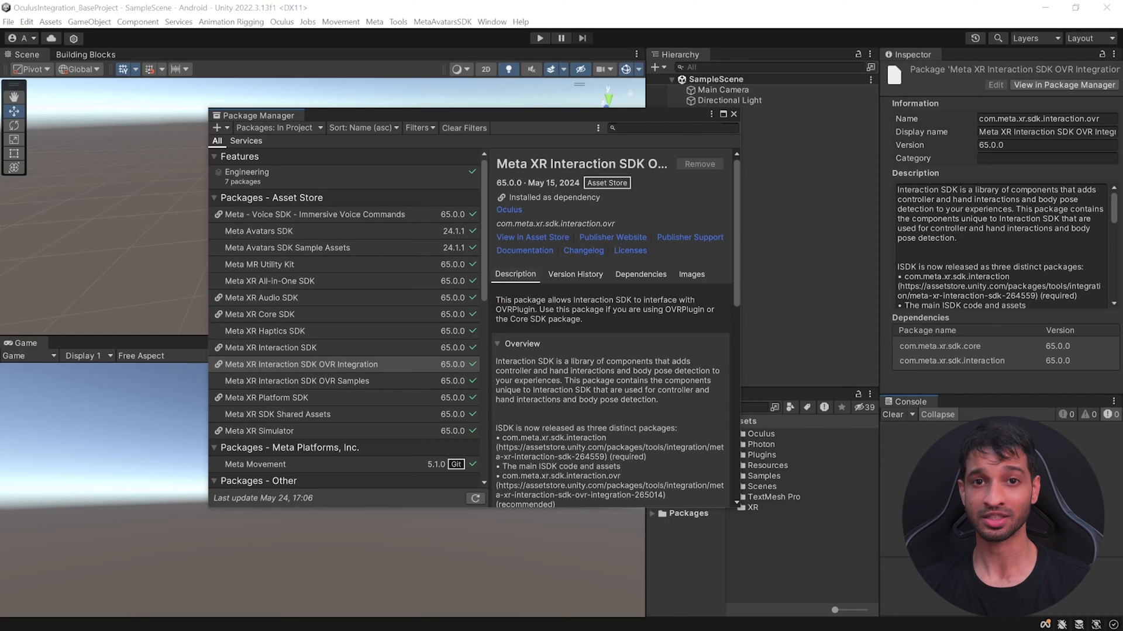
mouse_move(156, 517)
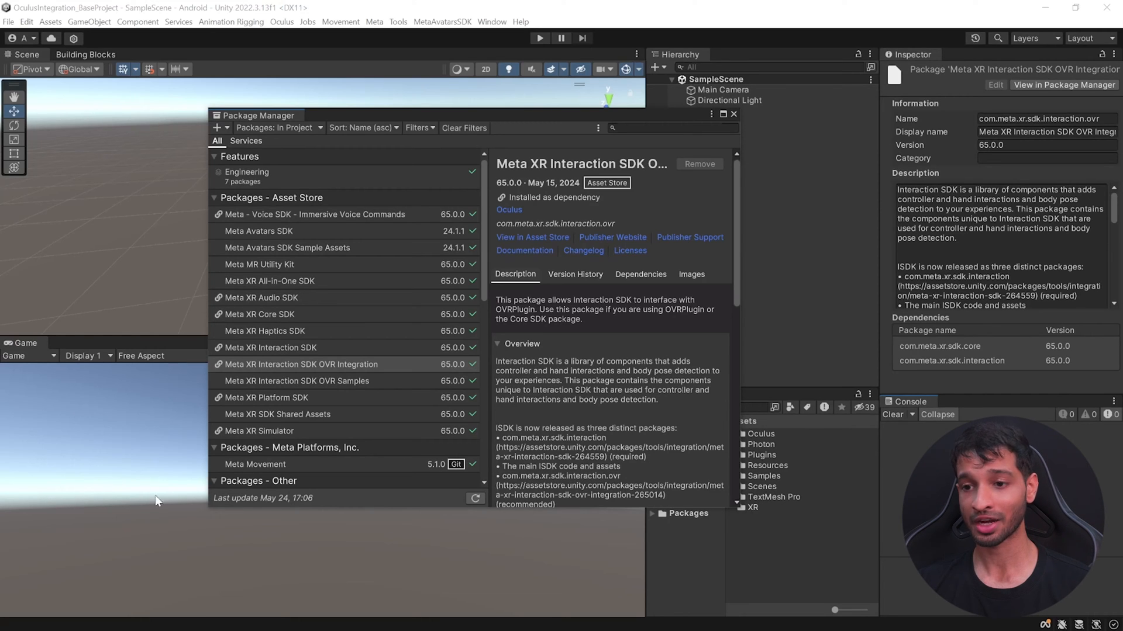
left_click(301, 364)
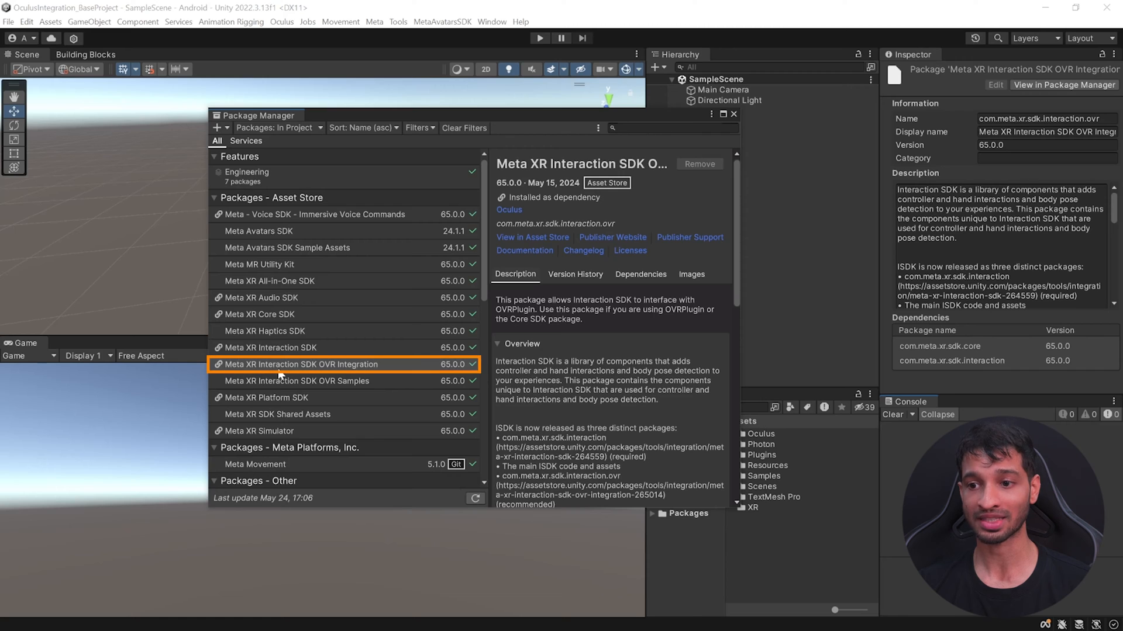
mouse_move(394, 370)
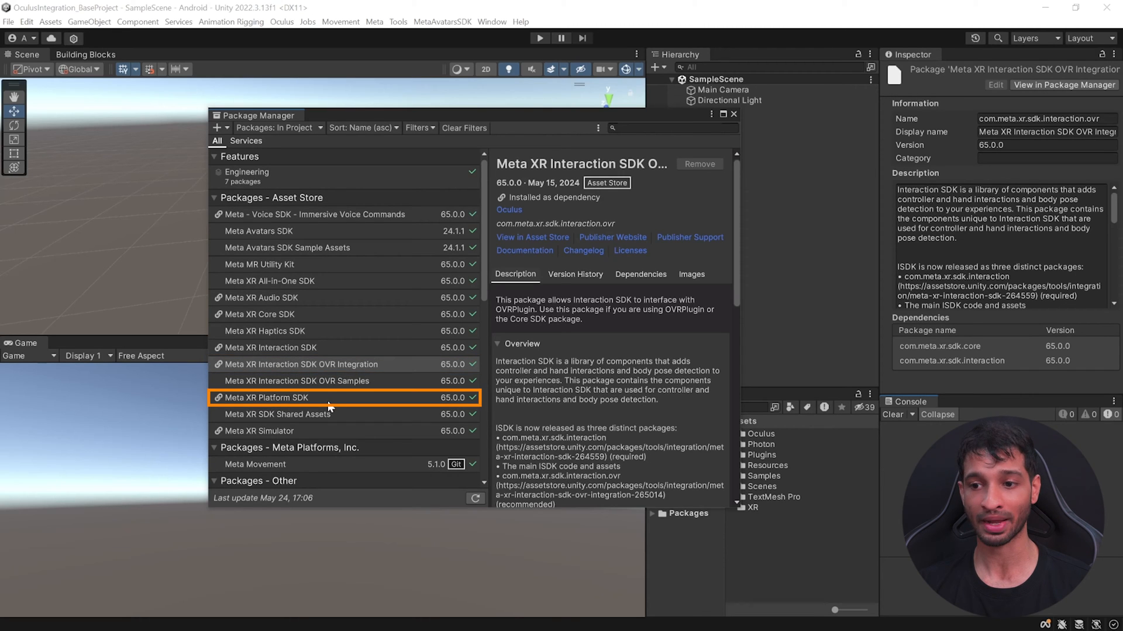
left_click(269, 281)
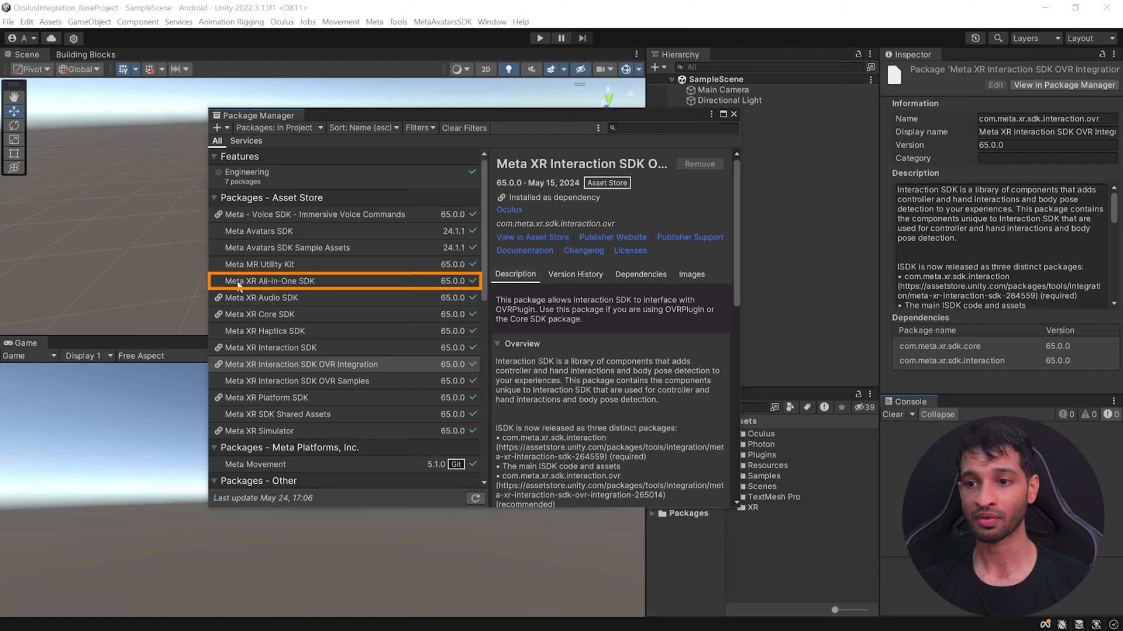
mouse_move(338, 318)
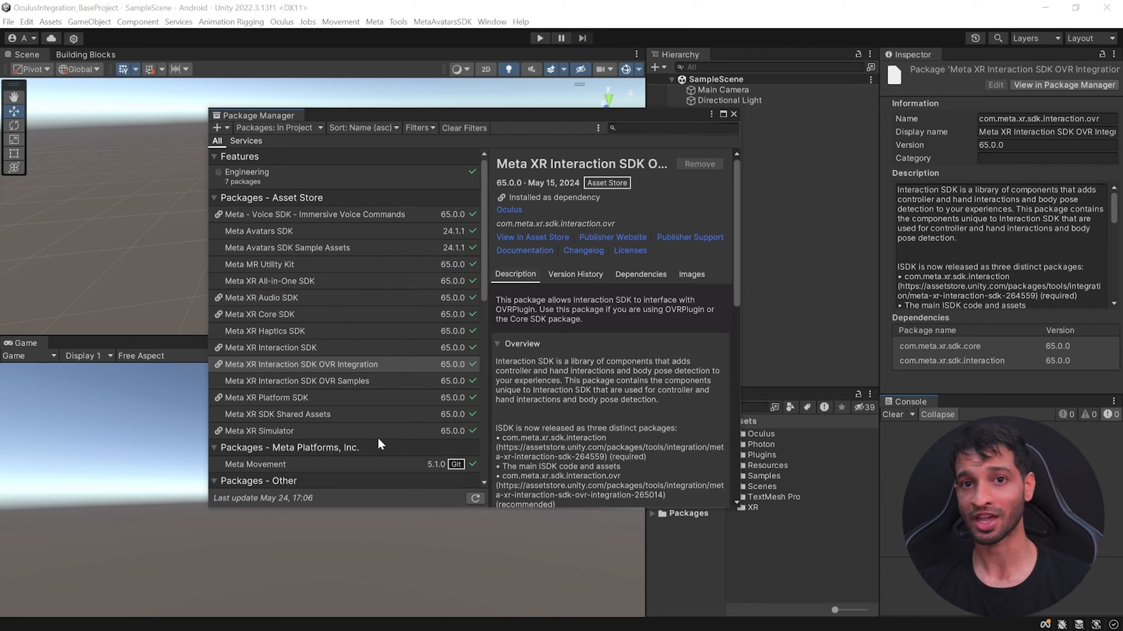
left_click(733, 114)
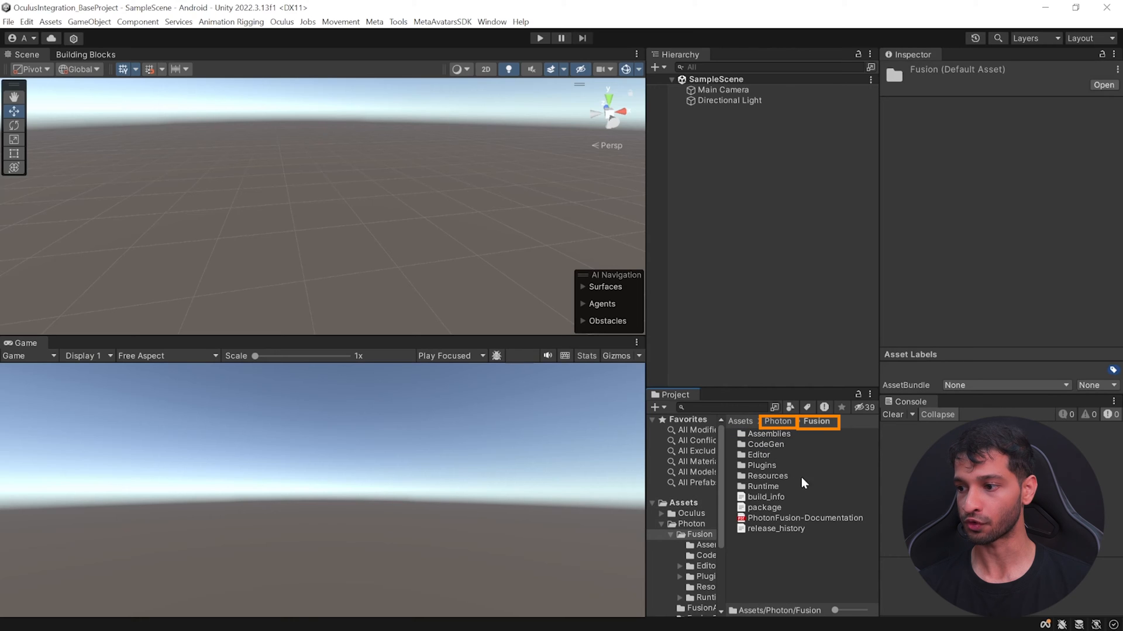
- Browse to Assets/Photon/Fusion/Resources to reach PhotonAppSettings
left_click(784, 445)
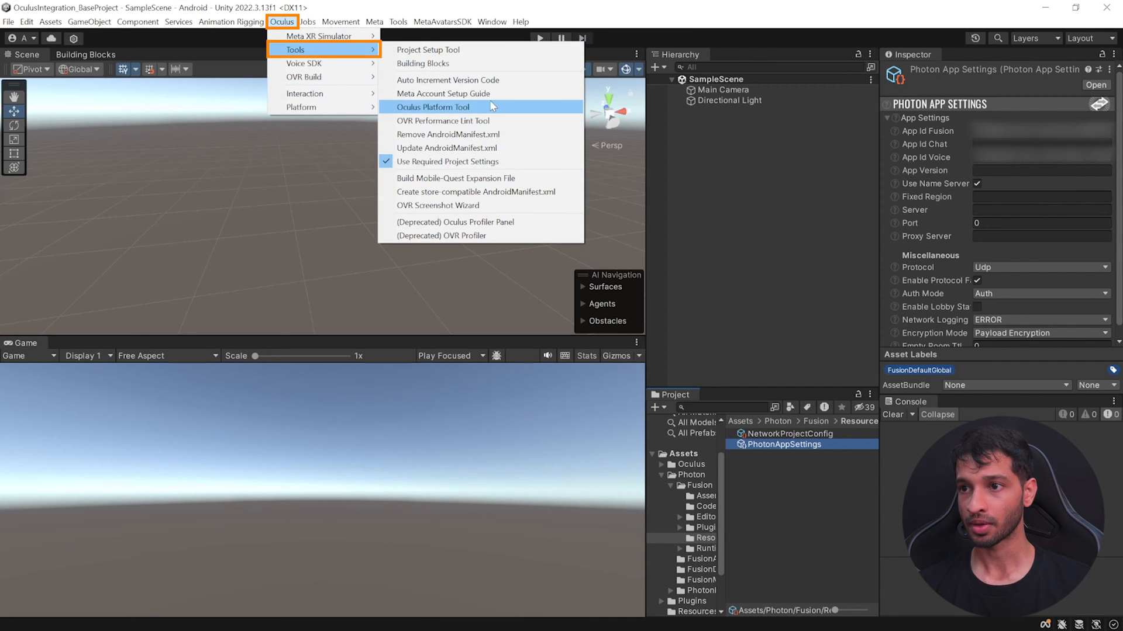
- Open the Meta Account Setup Guide and select the App ID placeholder to replace
left_click(443, 94)
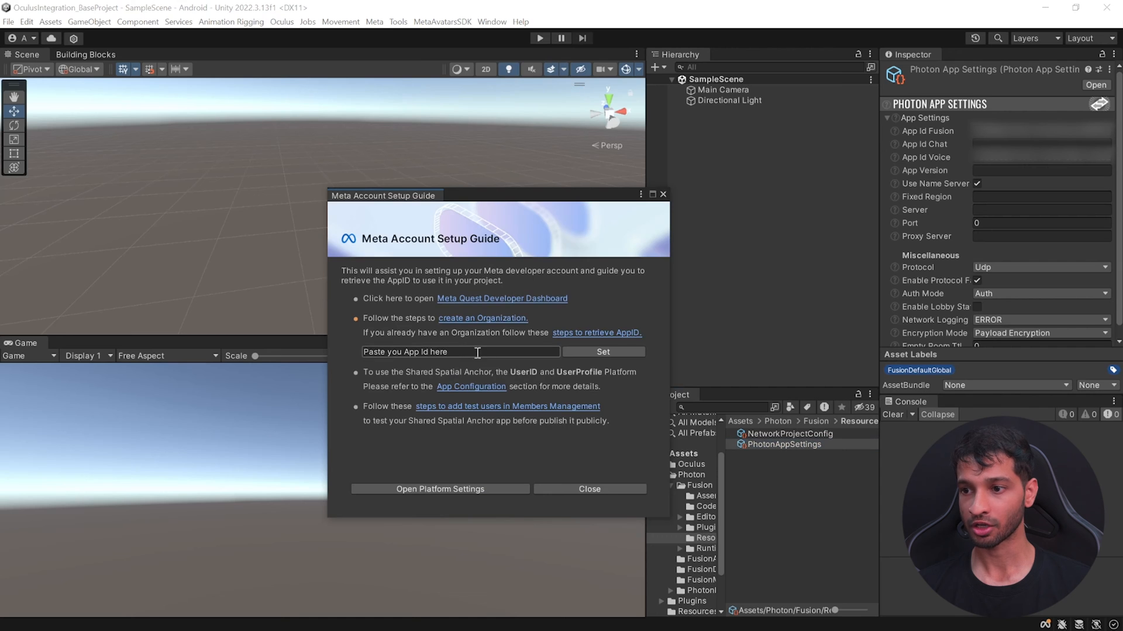
double_click(428, 352)
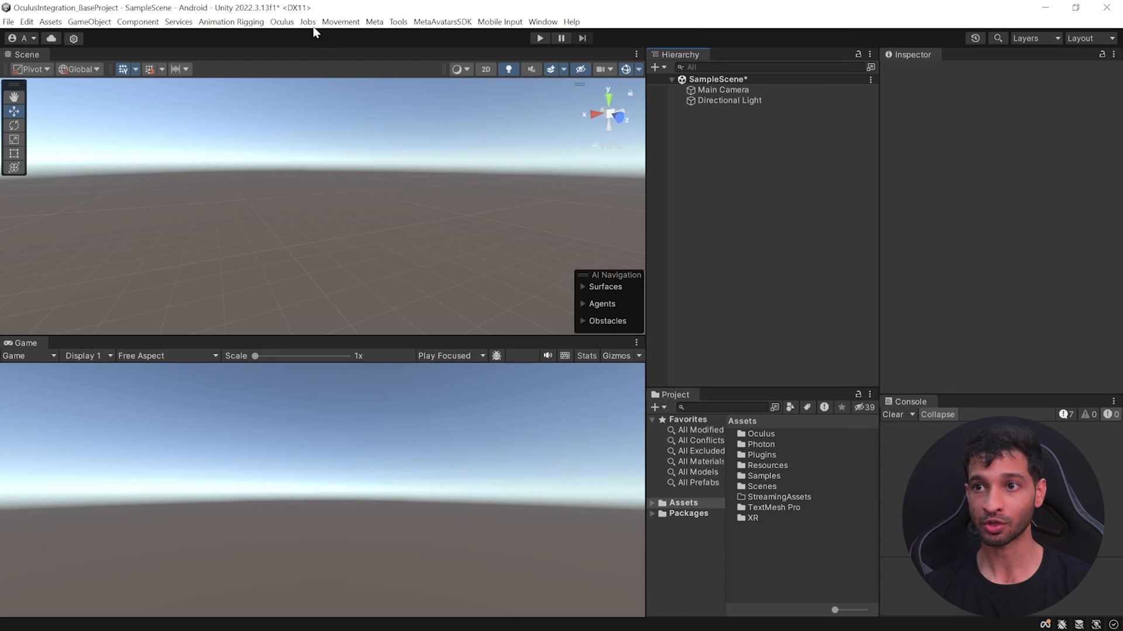
- Open the Building Blocks library, scroll the list, and filter to Multiplayer blocks
left_click(282, 22)
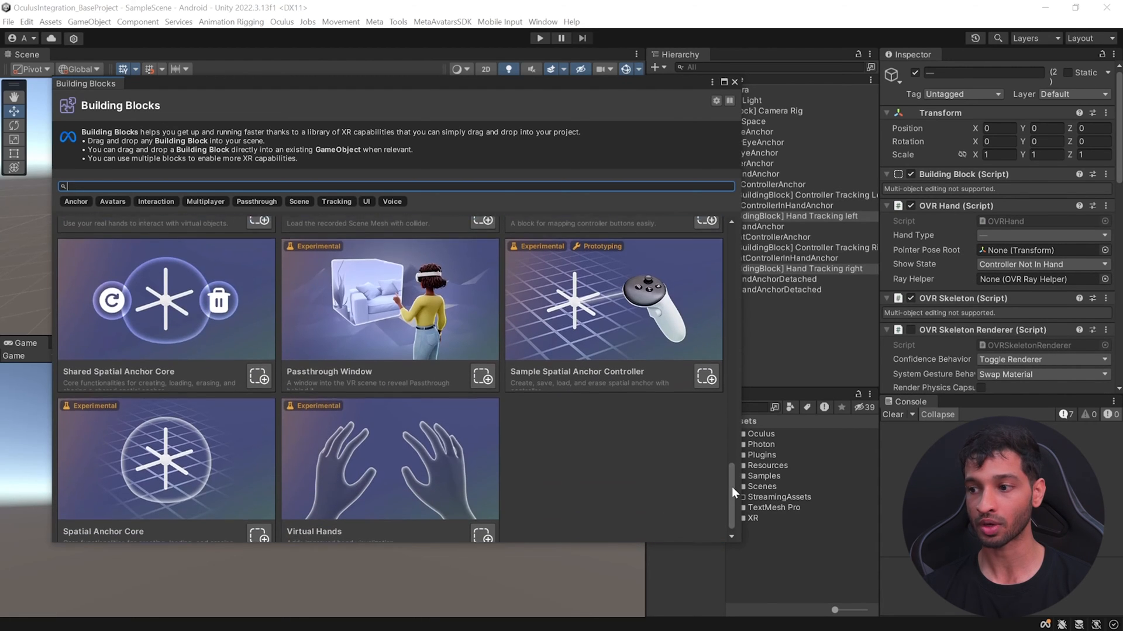
scroll("down", 3)
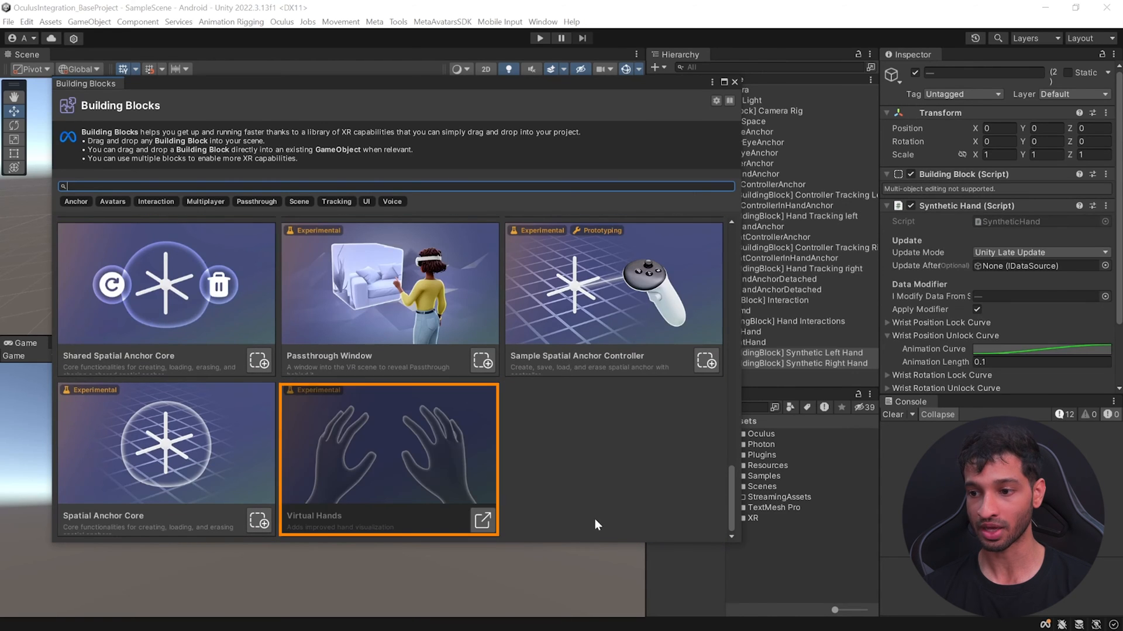
left_click(206, 201)
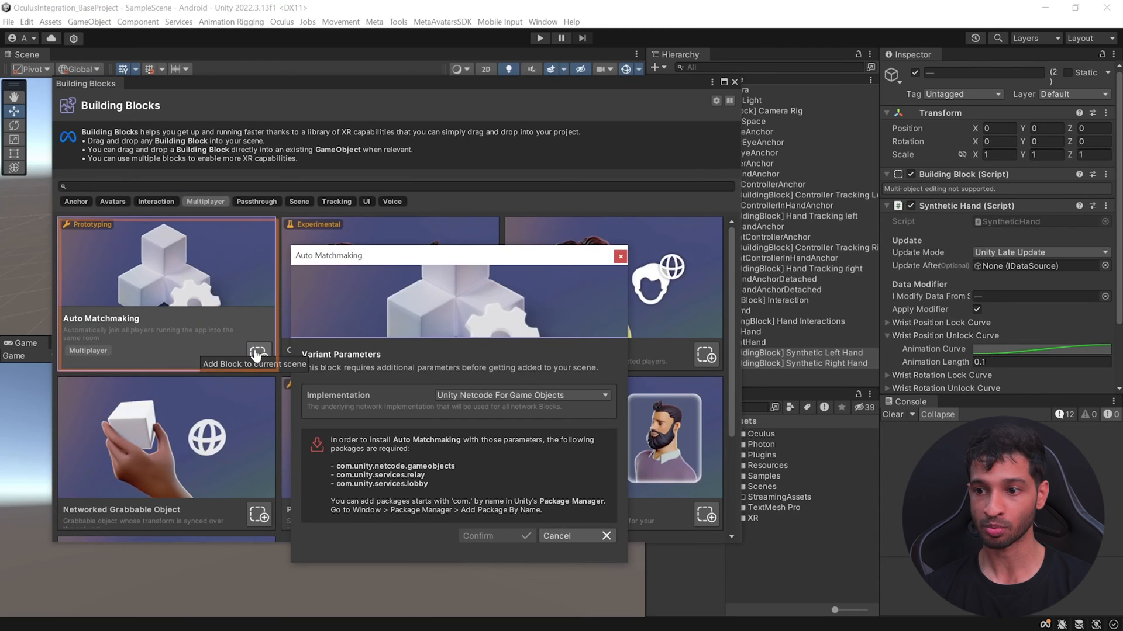
- Add Auto Matchmaking, Networked Grabbable Object and Player Voice Chat blocks to the scene
left_click(522, 396)
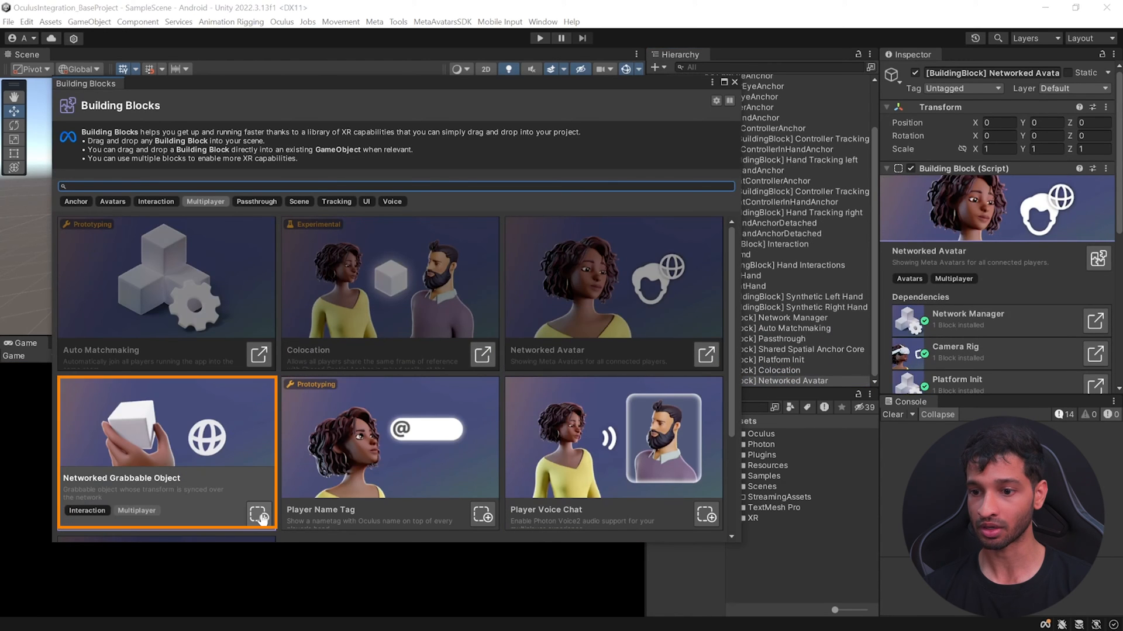
left_click(259, 514)
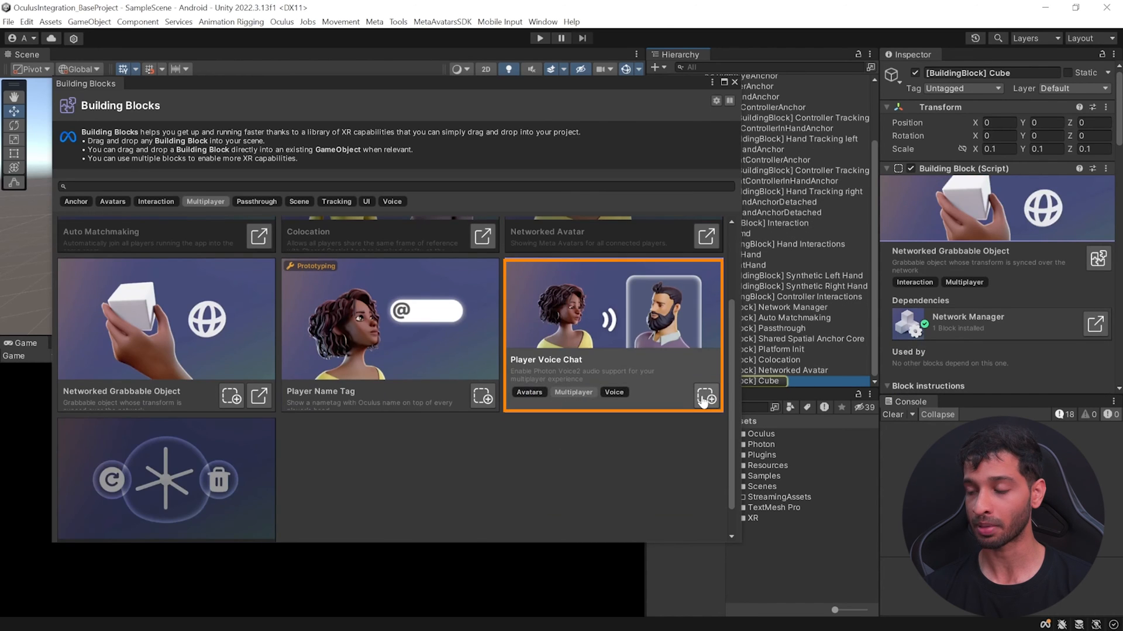
left_click(705, 396)
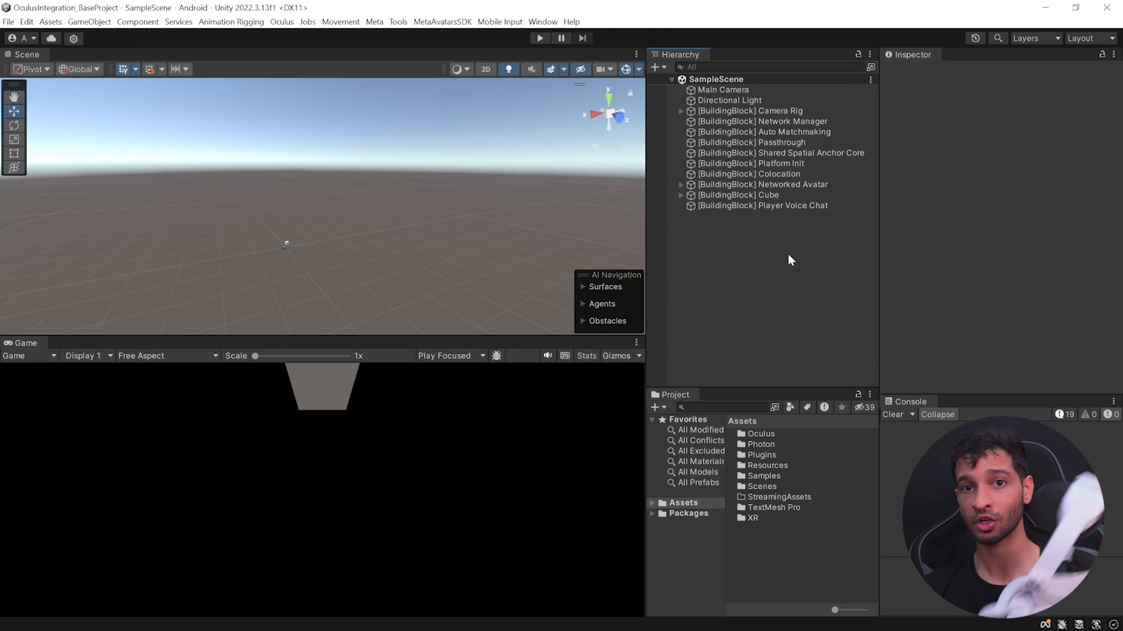
- Close the Building Blocks window and open the File menu
left_click(8, 21)
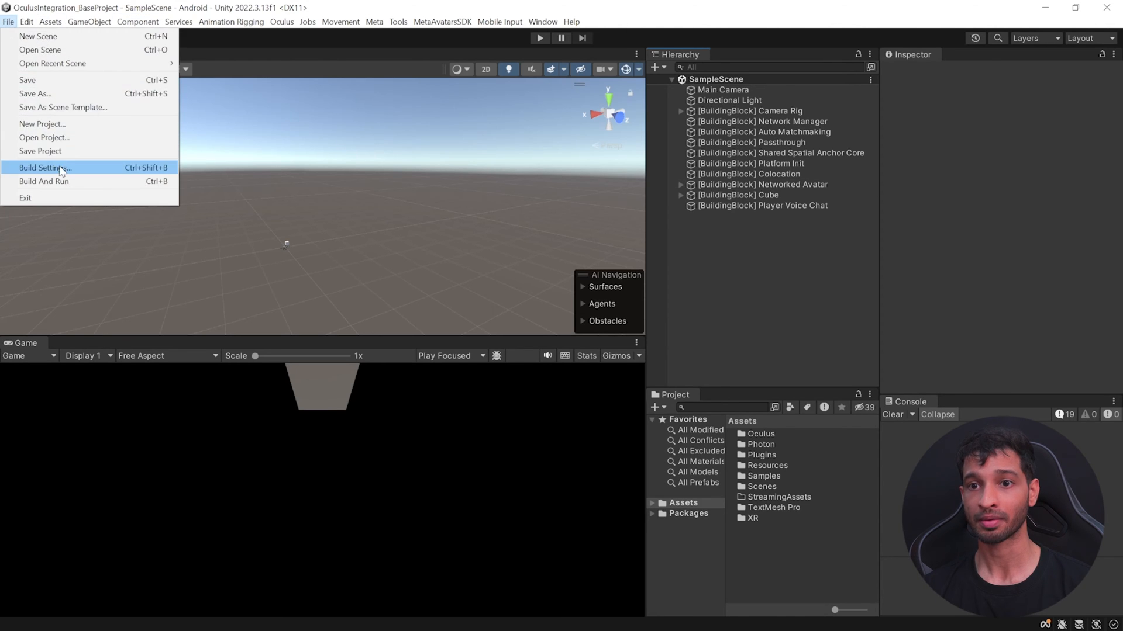
- Start an Android build of the scene as MetaMulti.apk in the project's Build folder
left_click(45, 168)
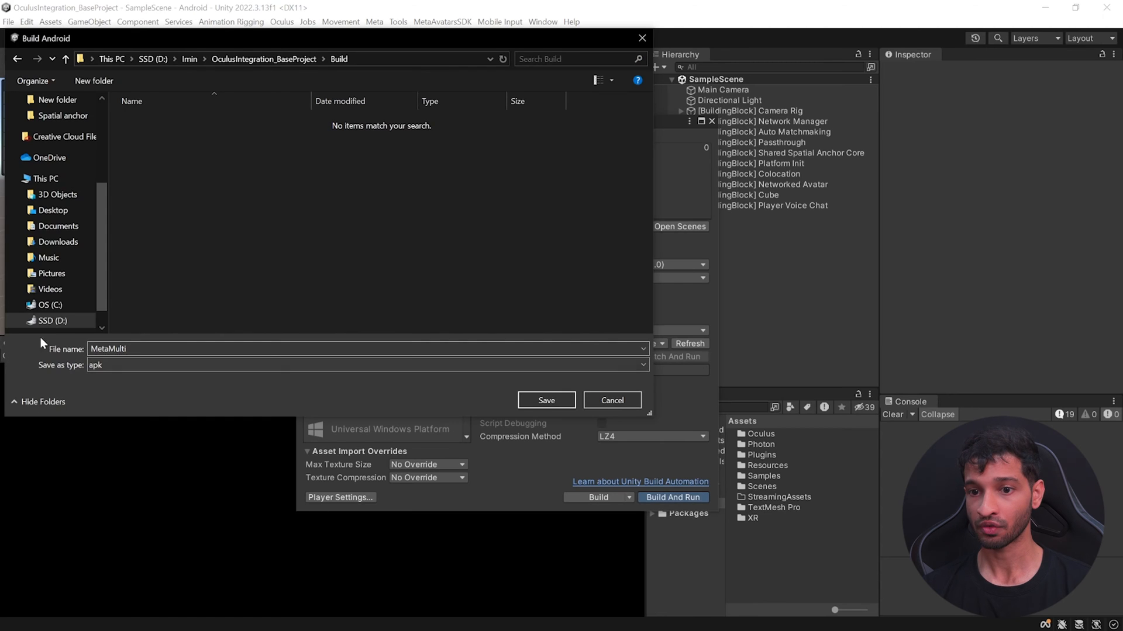
mouse_move(569, 417)
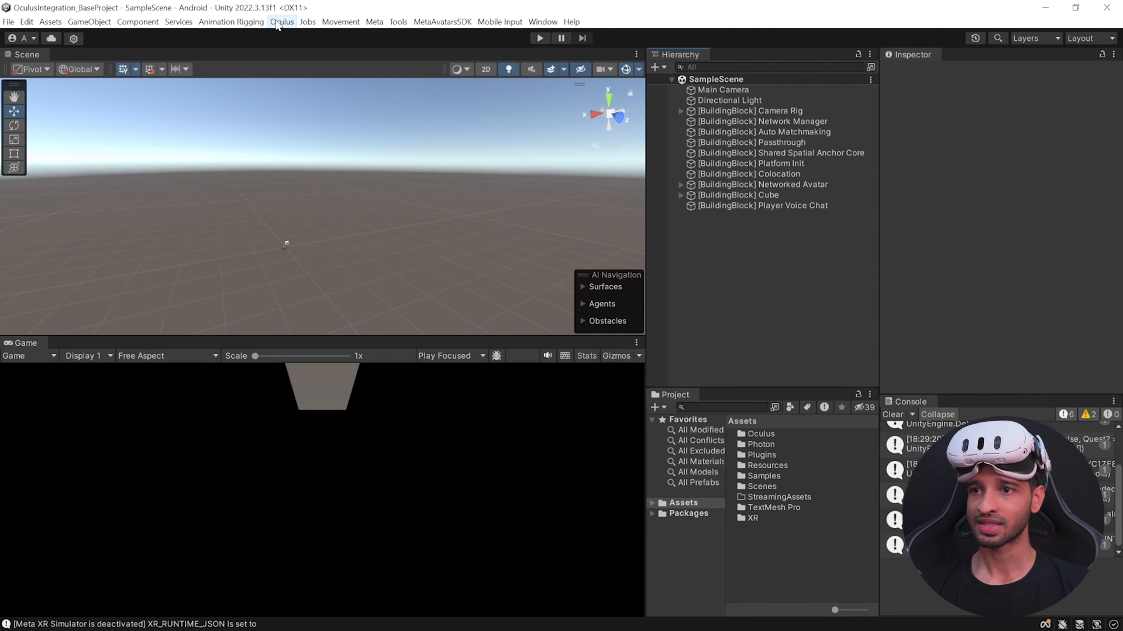
- Open the Meta XR Simulator options from the Oculus menu to activate it
left_click(283, 22)
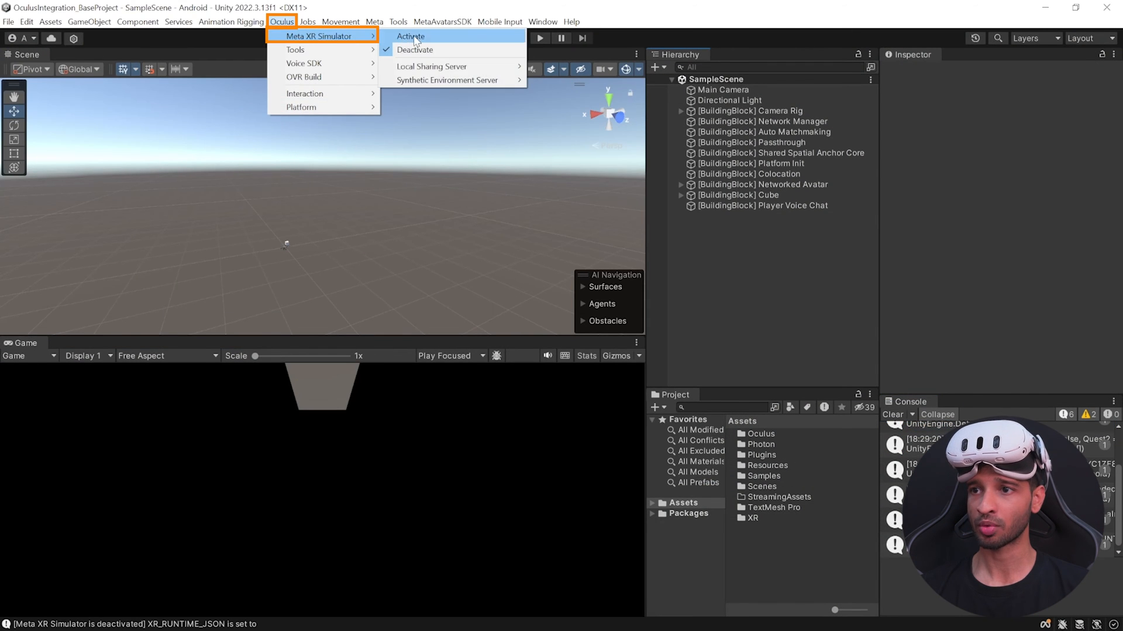